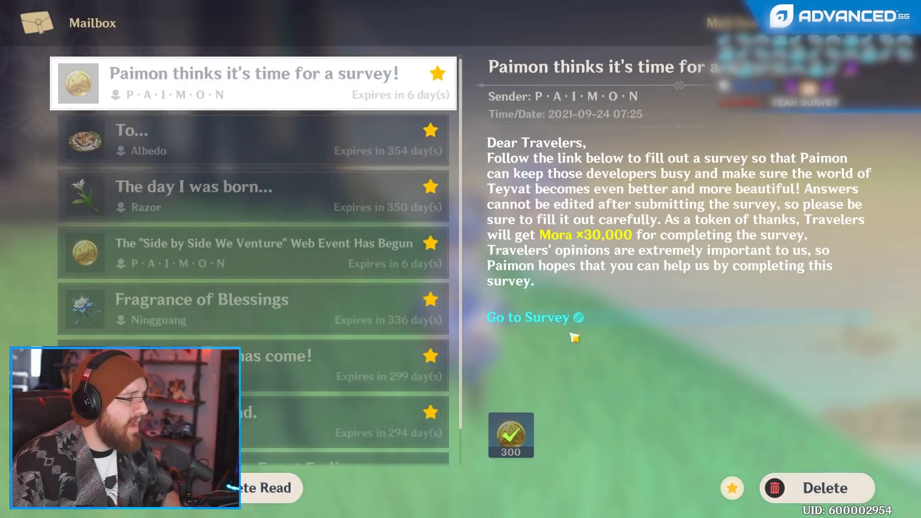
Open the survey from Paimon's mailbox message with 'Go to Survey'.
{"action": "left_click", "coordinate": [529, 317]}
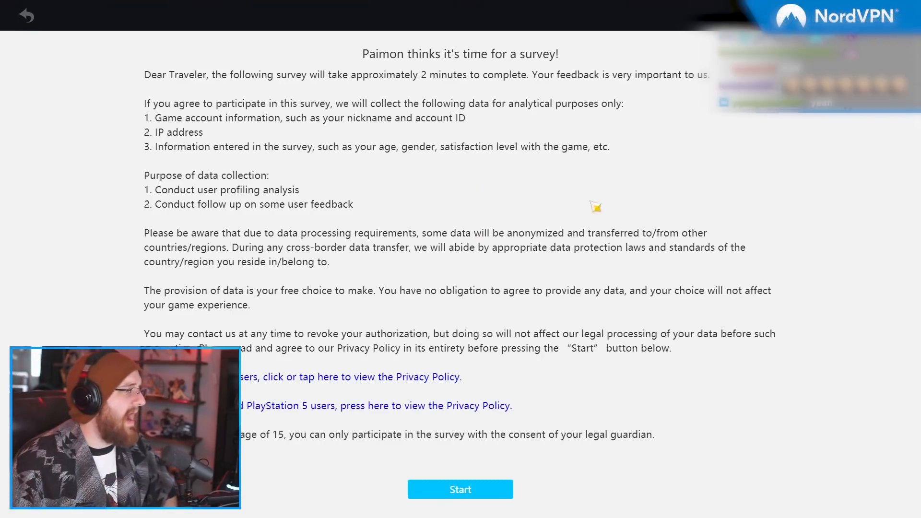
{"action": "mouse_move", "coordinate": [304, 89]}
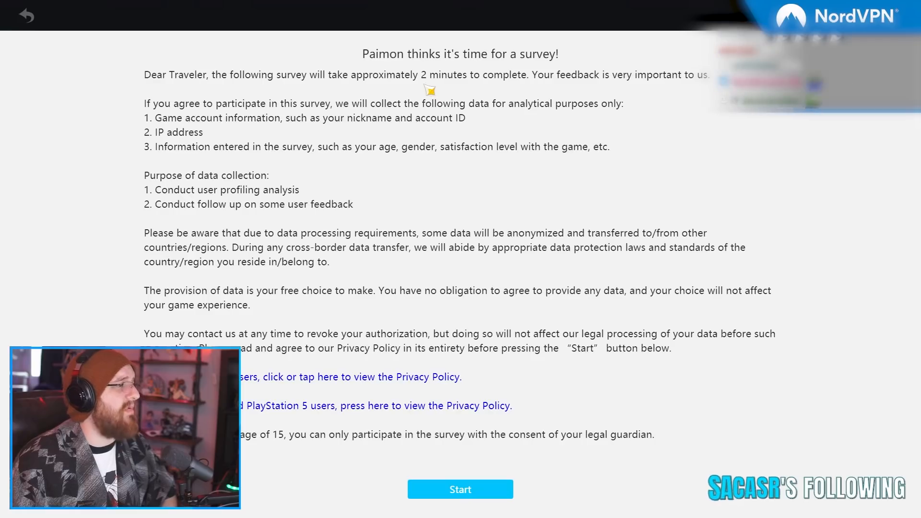
{"action": "mouse_move", "coordinate": [549, 329]}
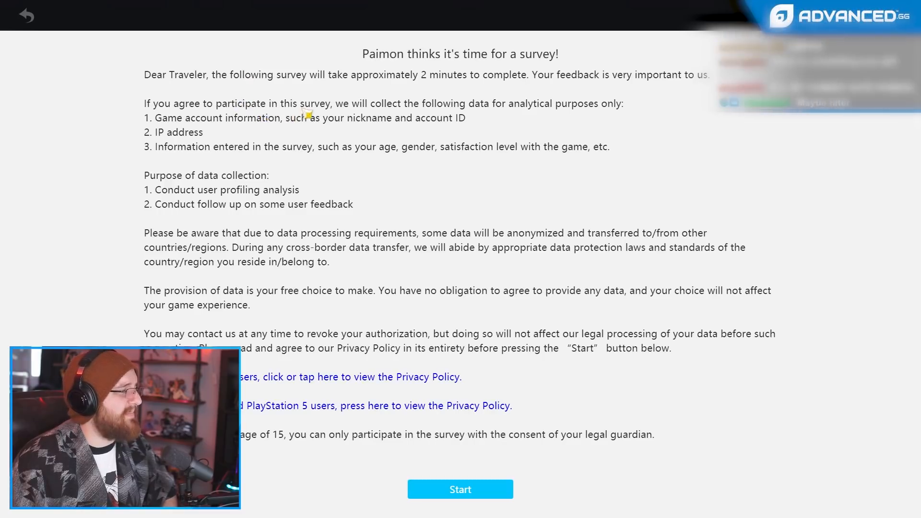
{"action": "mouse_move", "coordinate": [400, 127]}
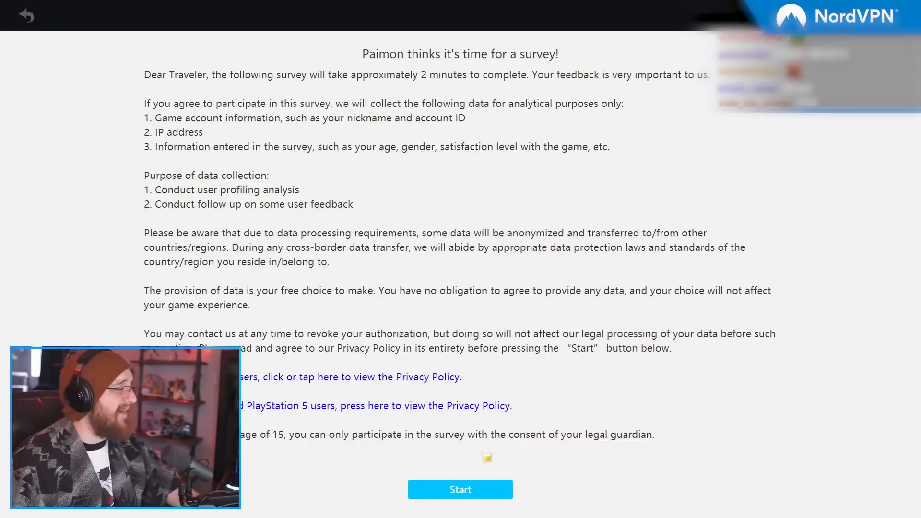
Start the survey, pick a birth year and answer gender 'Would rather not disclose'.
{"action": "left_click", "coordinate": [460, 489]}
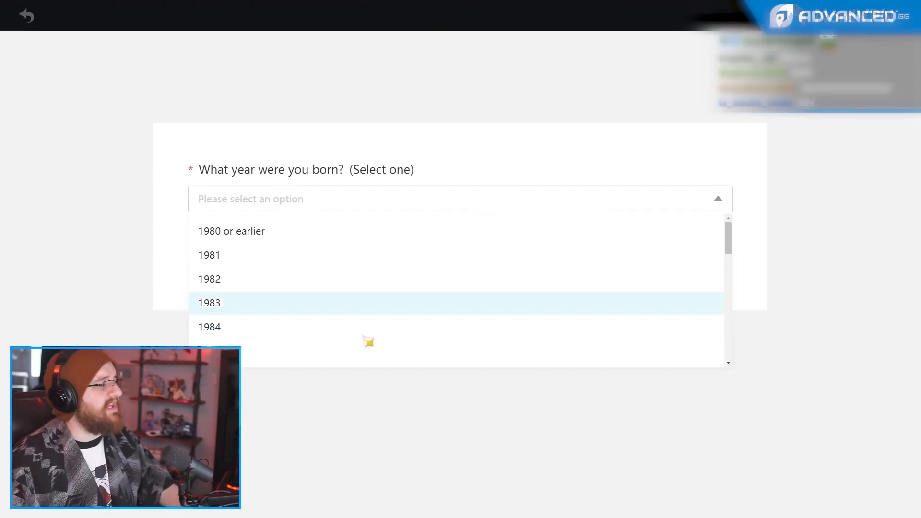
{"action": "scroll", "scroll_direction": "down", "scroll_amount": 3}
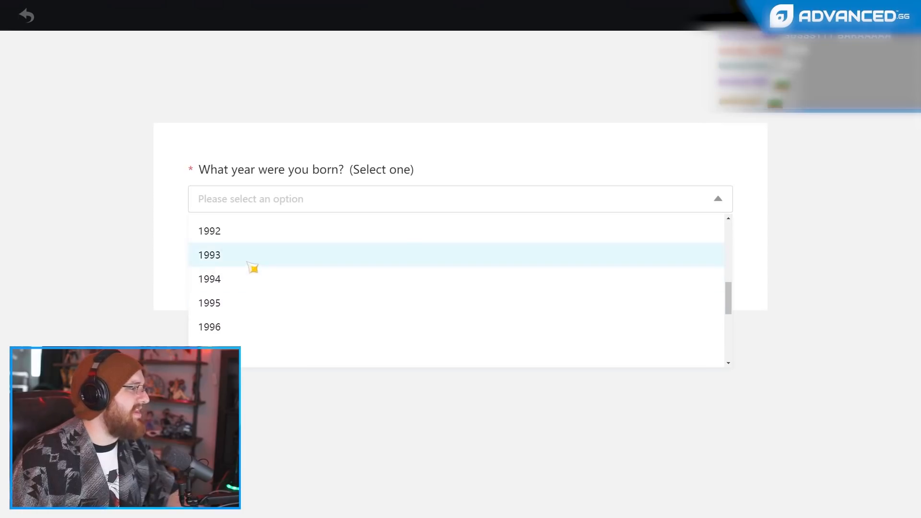
{"action": "left_click", "coordinate": [209, 254]}
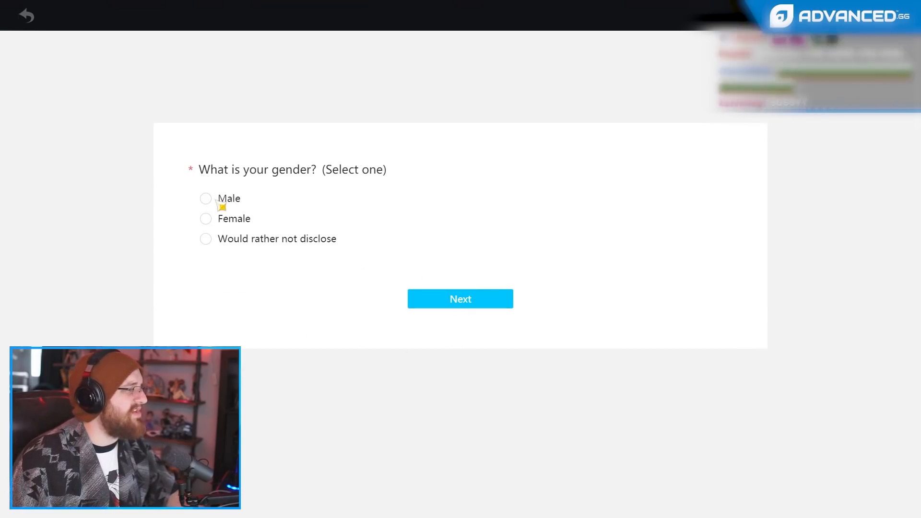
{"action": "left_click", "coordinate": [205, 239]}
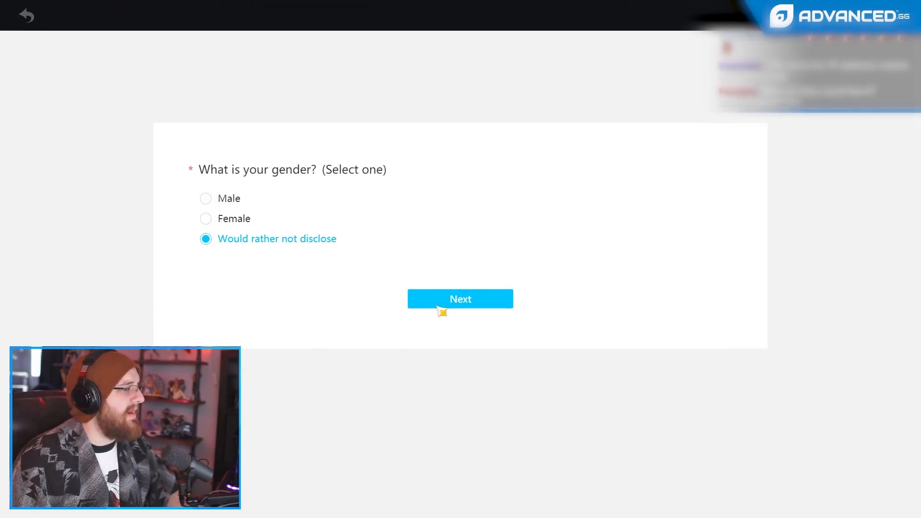
{"action": "left_click", "coordinate": [460, 299]}
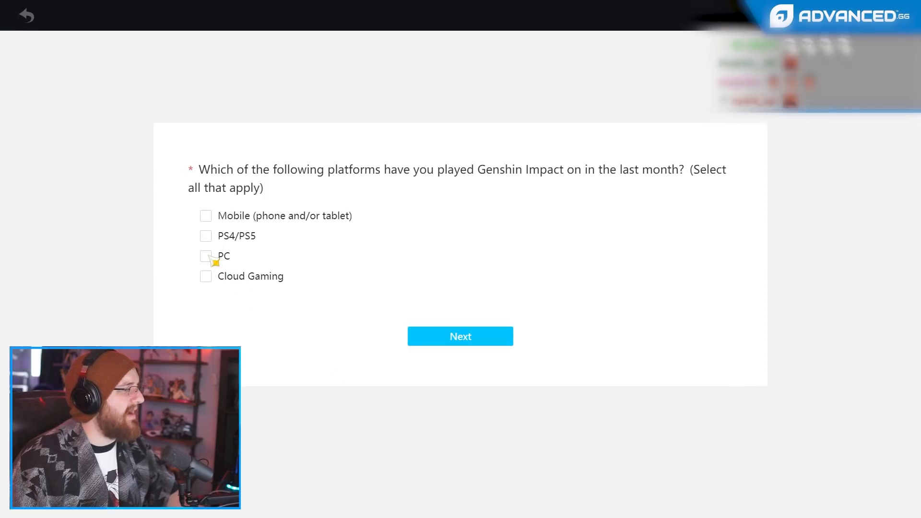
Tick a platform and rate the Chapter II: Act III Archon Quest 'Very satisfied'.
{"action": "left_click", "coordinate": [460, 336]}
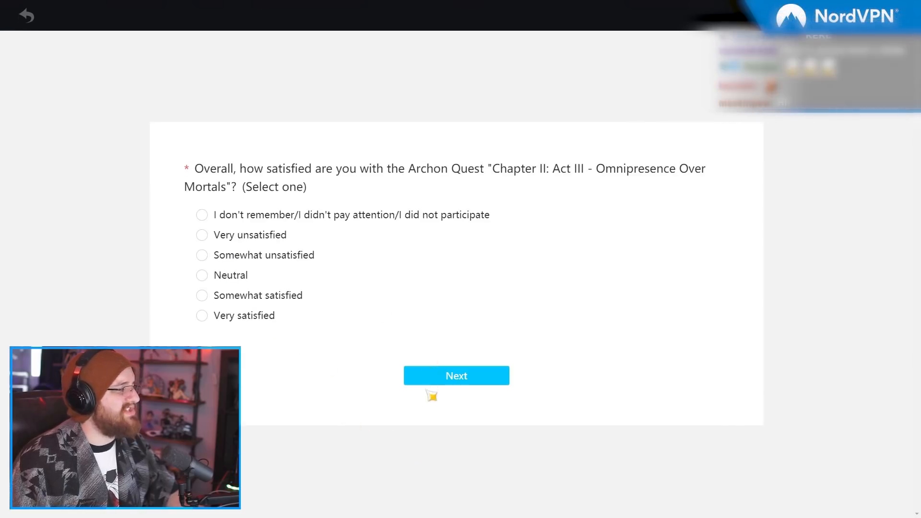
{"action": "mouse_move", "coordinate": [430, 301]}
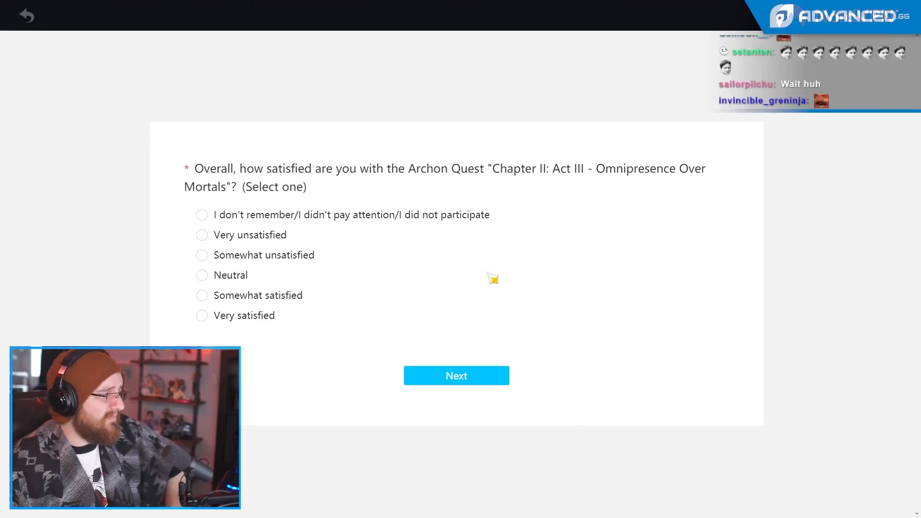
{"action": "mouse_move", "coordinate": [536, 292]}
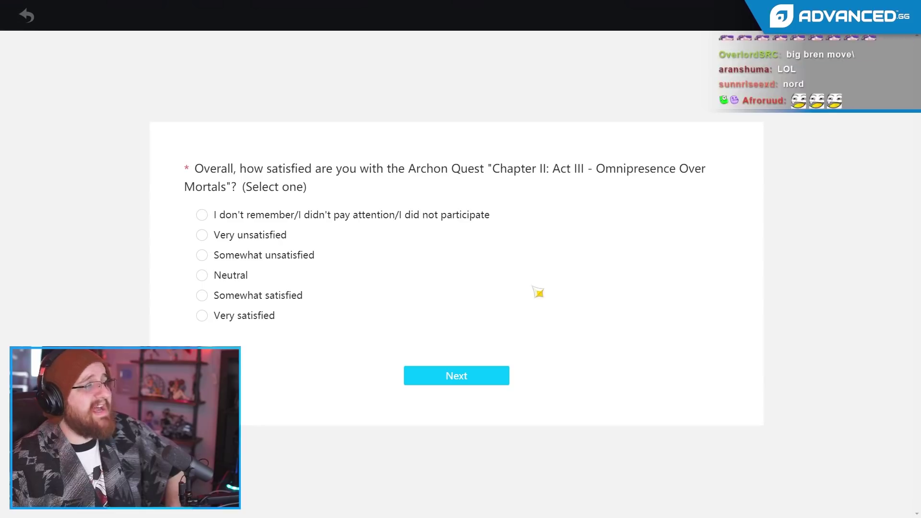
{"action": "mouse_move", "coordinate": [241, 317]}
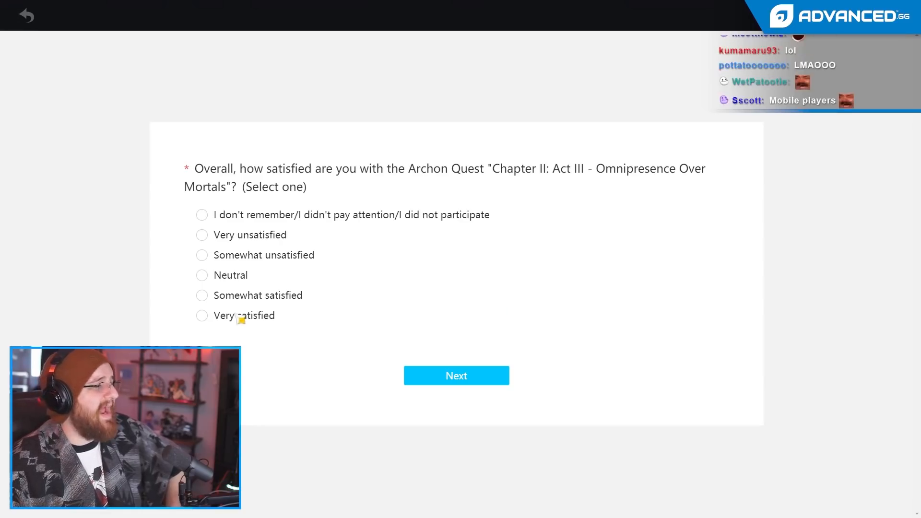
{"action": "left_click", "coordinate": [202, 315]}
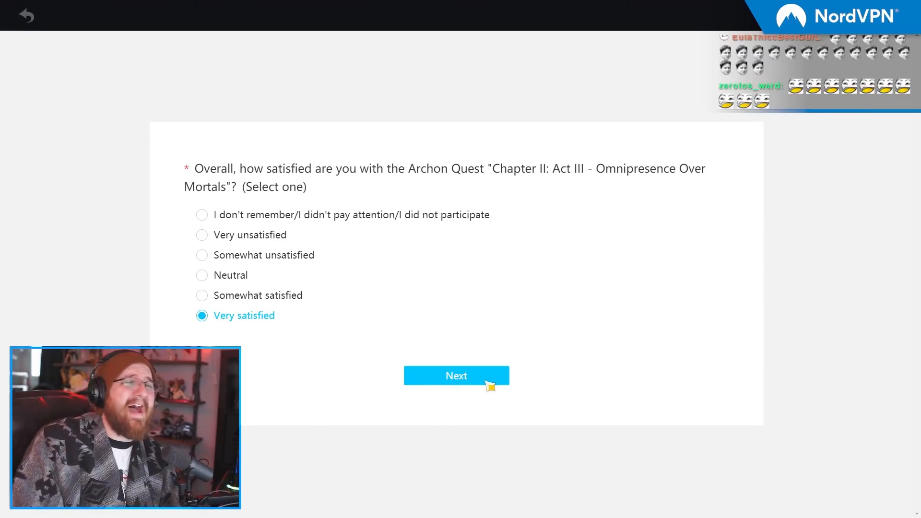
{"action": "left_click", "coordinate": [456, 376]}
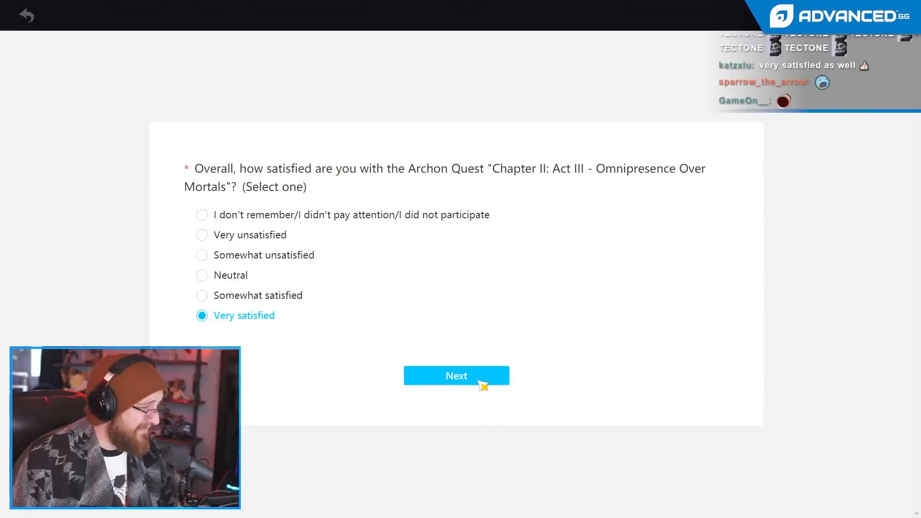
Rate Raiden Shogun's Story Quest 'Very unsatisfied' and answer the dizziness question.
{"action": "left_click", "coordinate": [457, 376]}
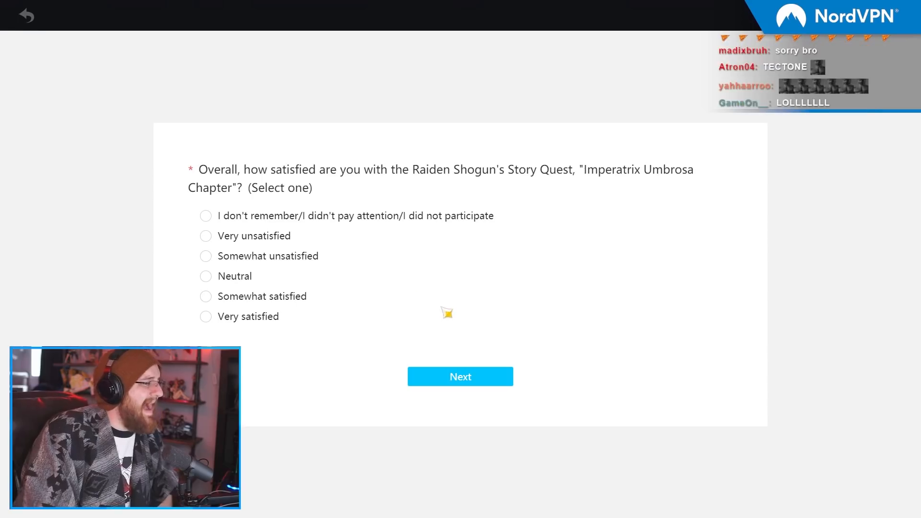
{"action": "mouse_move", "coordinate": [251, 240]}
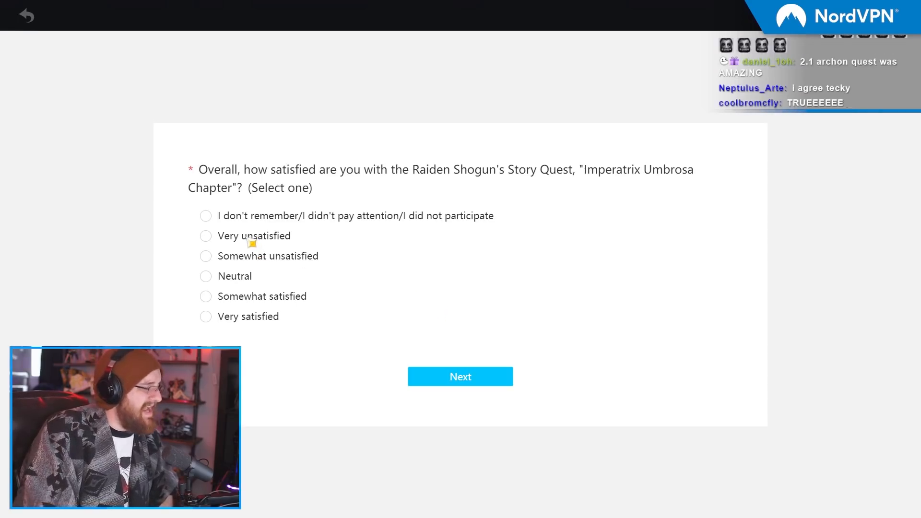
{"action": "left_click", "coordinate": [206, 235]}
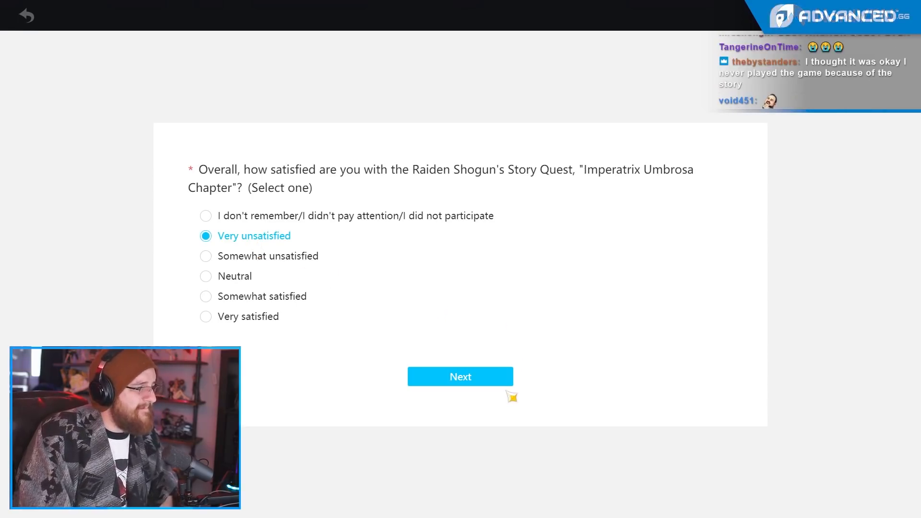
{"action": "left_click", "coordinate": [460, 376]}
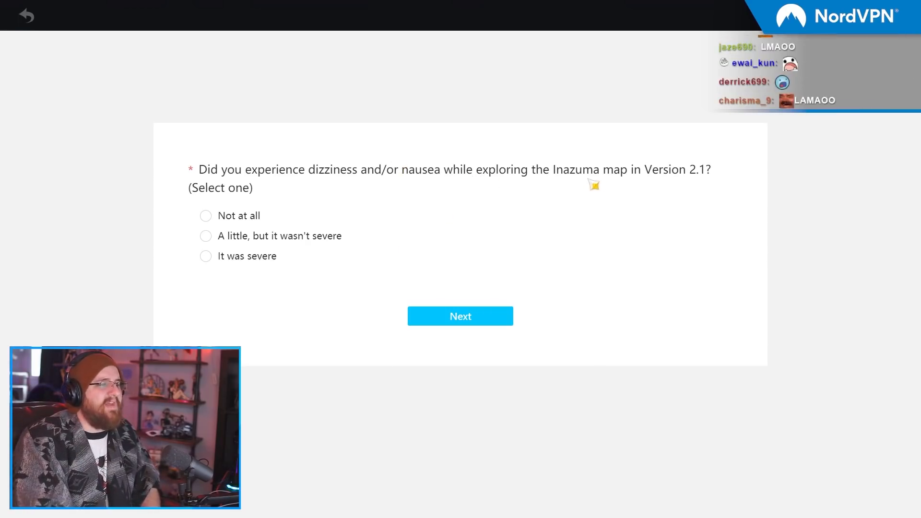
{"action": "mouse_move", "coordinate": [666, 190]}
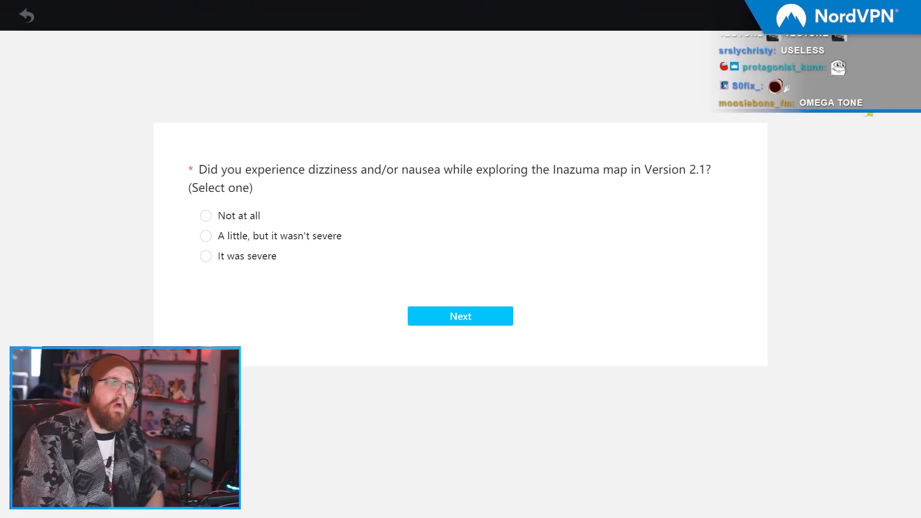
{"action": "left_click", "coordinate": [460, 316]}
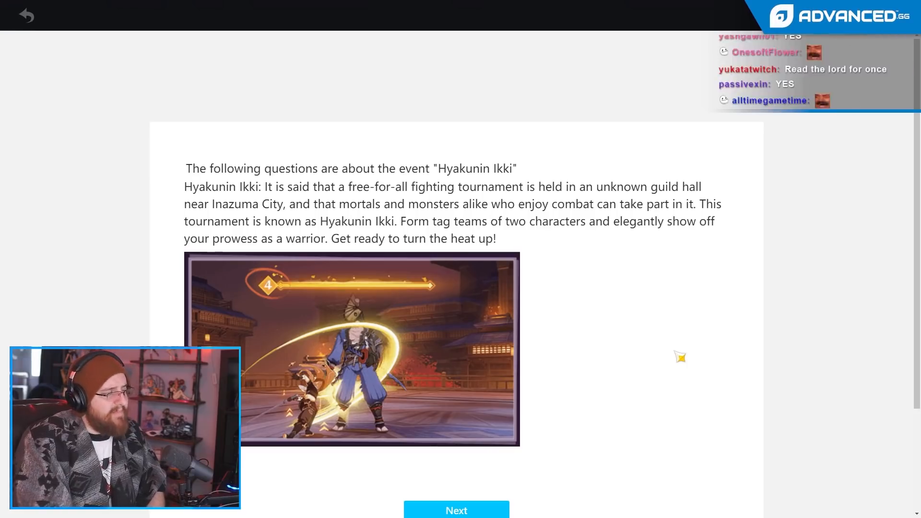
Pass the Hyakunin Ikki intro, choose 'I heard of this event', answer participation, rate 'Very satisfied'.
{"action": "scroll", "scroll_direction": "down", "scroll_amount": 3}
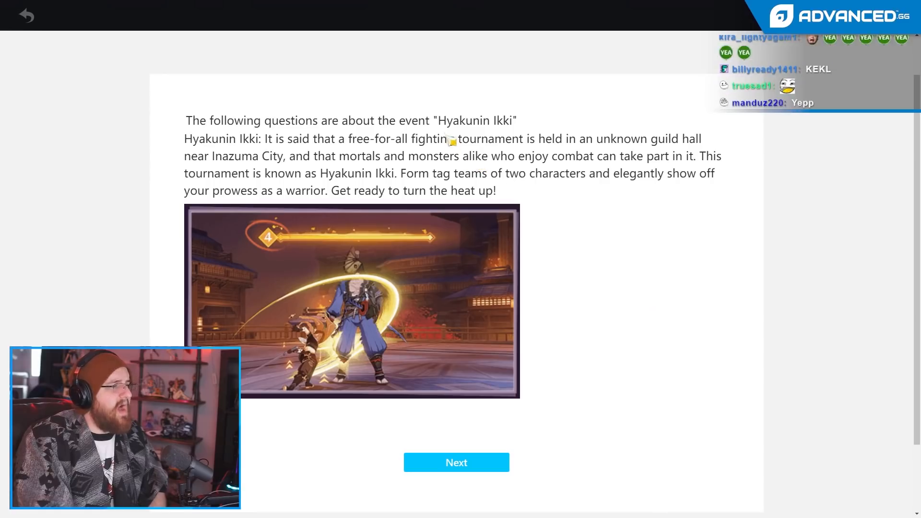
{"action": "mouse_move", "coordinate": [558, 212]}
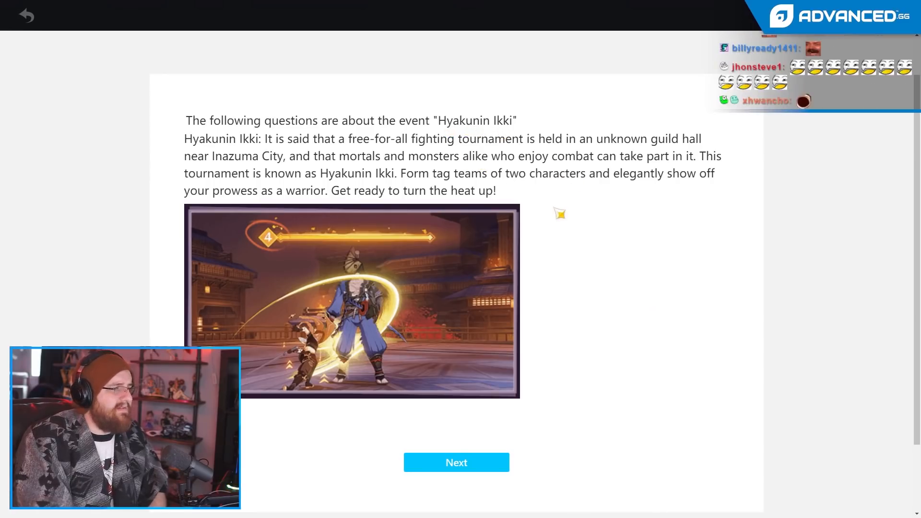
{"action": "left_click", "coordinate": [456, 463]}
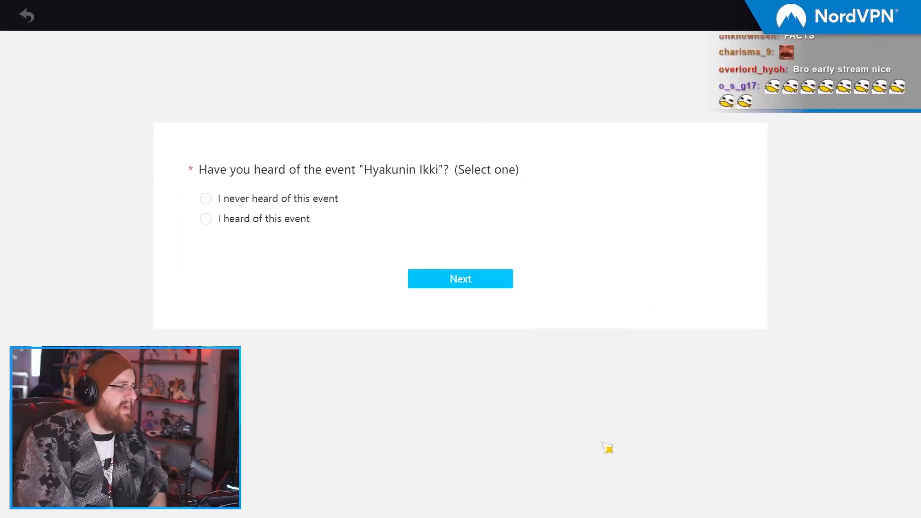
{"action": "mouse_move", "coordinate": [539, 311]}
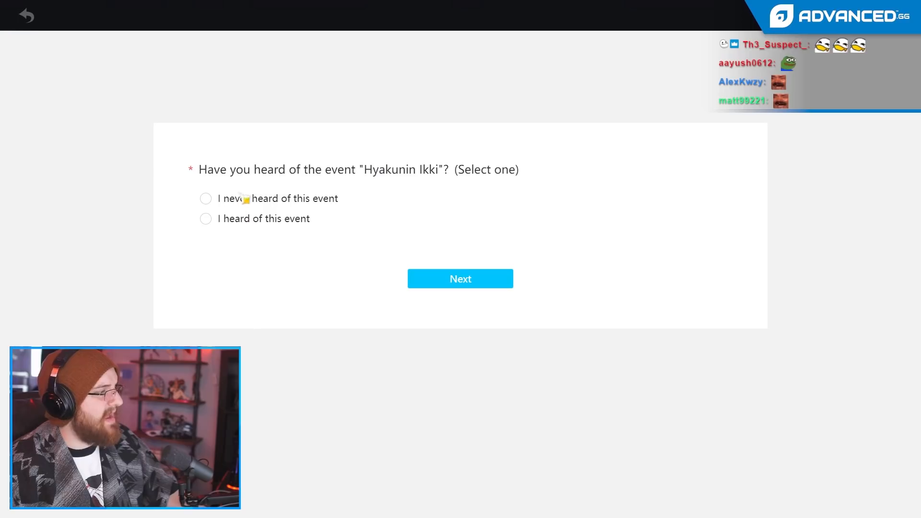
{"action": "left_click", "coordinate": [206, 219]}
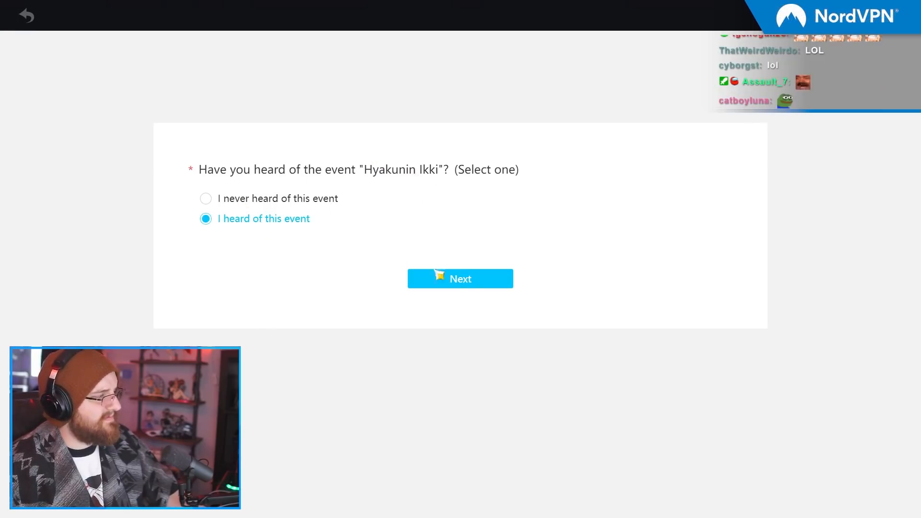
{"action": "left_click", "coordinate": [460, 278]}
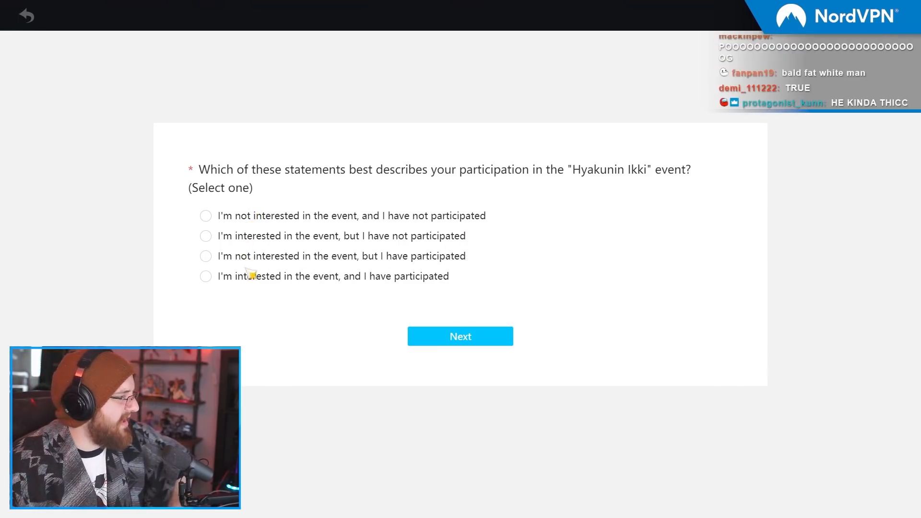
{"action": "left_click", "coordinate": [460, 336]}
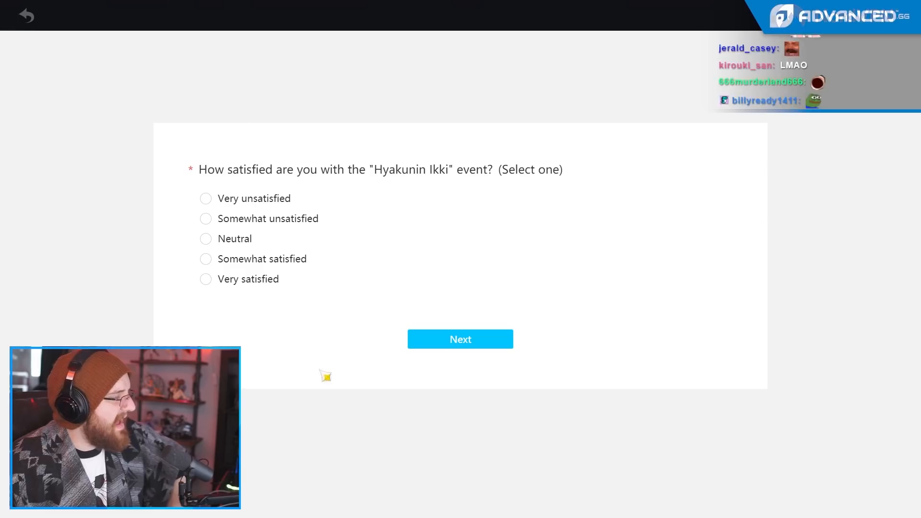
{"action": "left_click", "coordinate": [206, 279]}
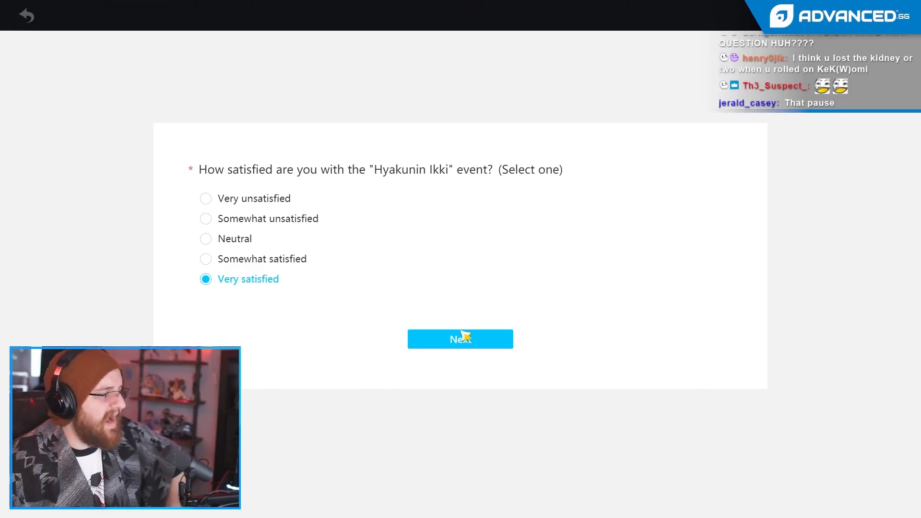
Rate remaining Hyakunin Ikki aspects, last row 'Very unsatisfied', and mark difficulty 'Somewhat easy'.
{"action": "left_click", "coordinate": [460, 339]}
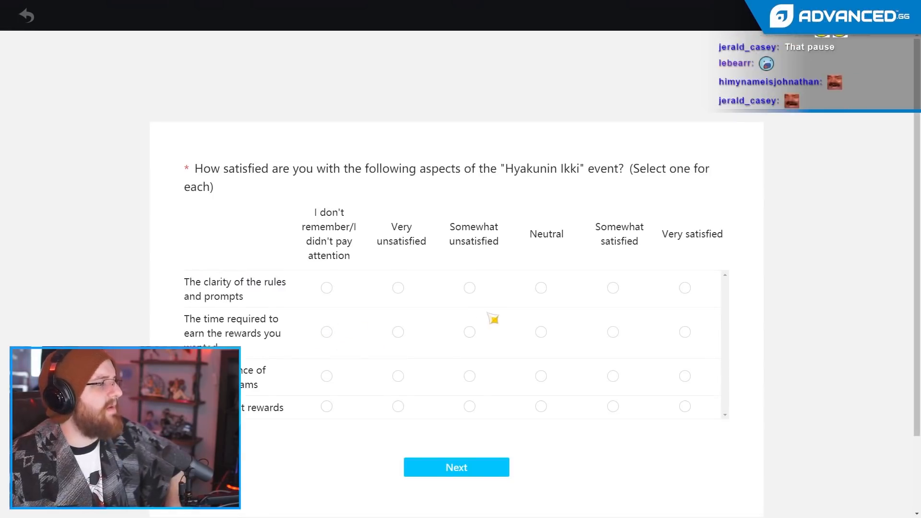
{"action": "left_click", "coordinate": [685, 287]}
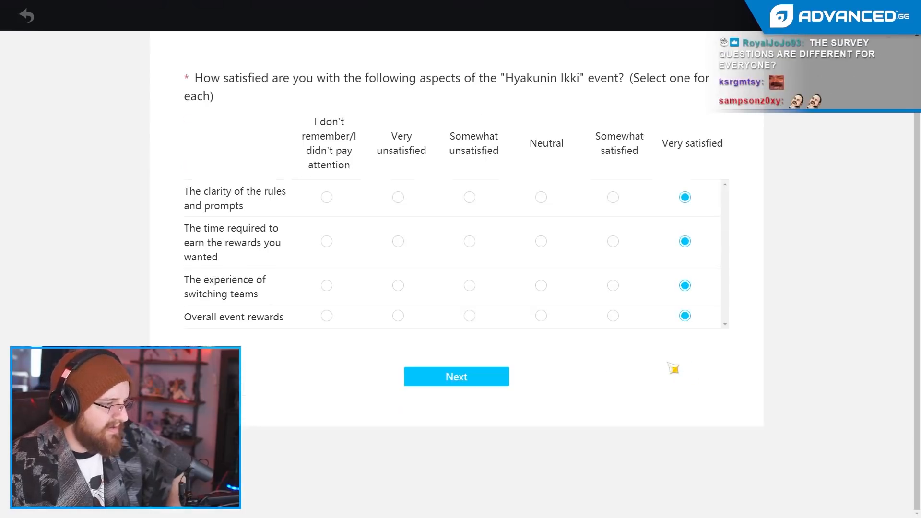
{"action": "left_click", "coordinate": [398, 363]}
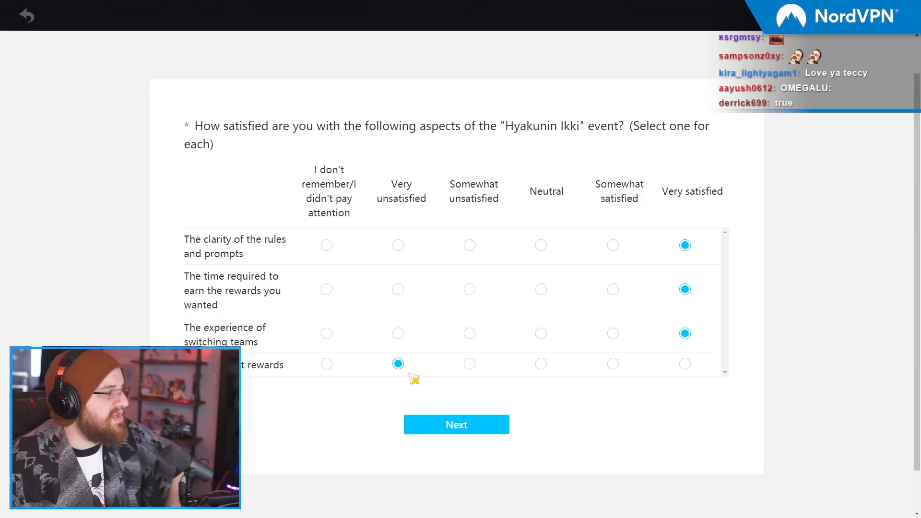
{"action": "mouse_move", "coordinate": [500, 429]}
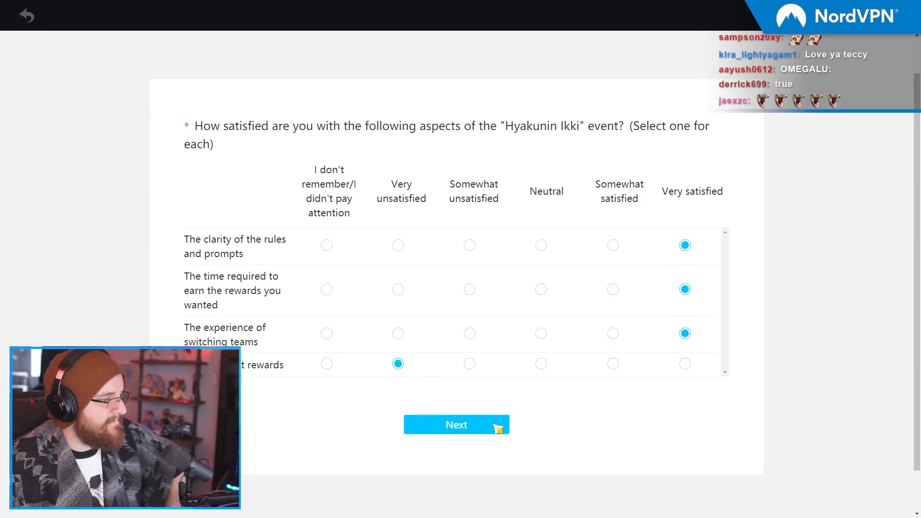
{"action": "left_click", "coordinate": [456, 425]}
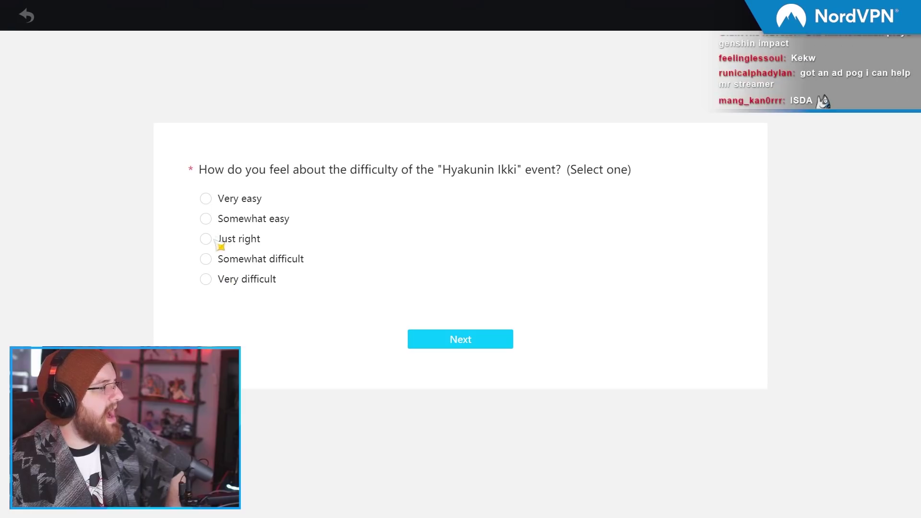
{"action": "left_click", "coordinate": [205, 219]}
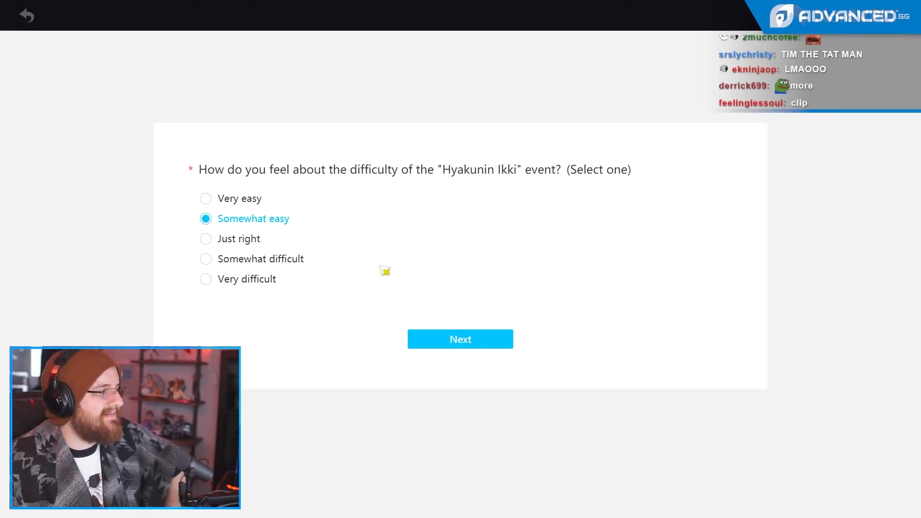
{"action": "left_click", "coordinate": [461, 339]}
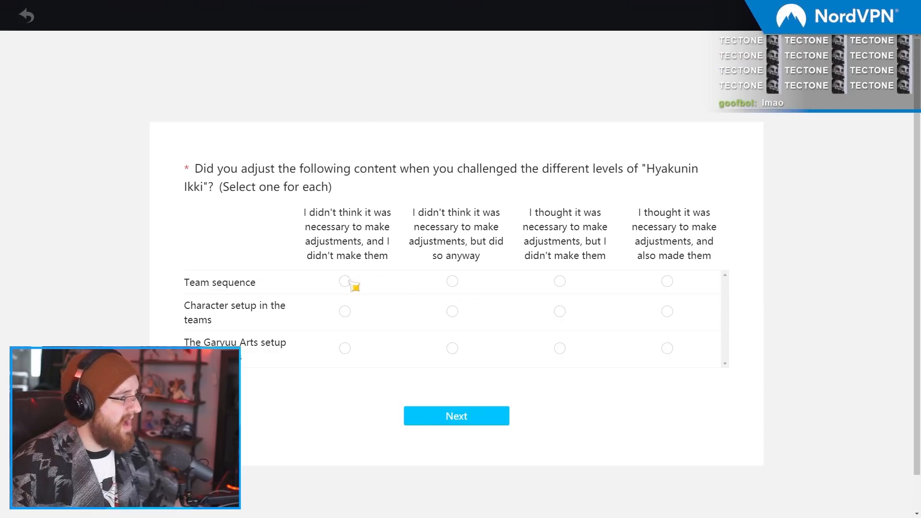
Mark no team adjustments needed and type an 'other' reason about sneezing as Ayaka.
{"action": "left_click", "coordinate": [344, 348]}
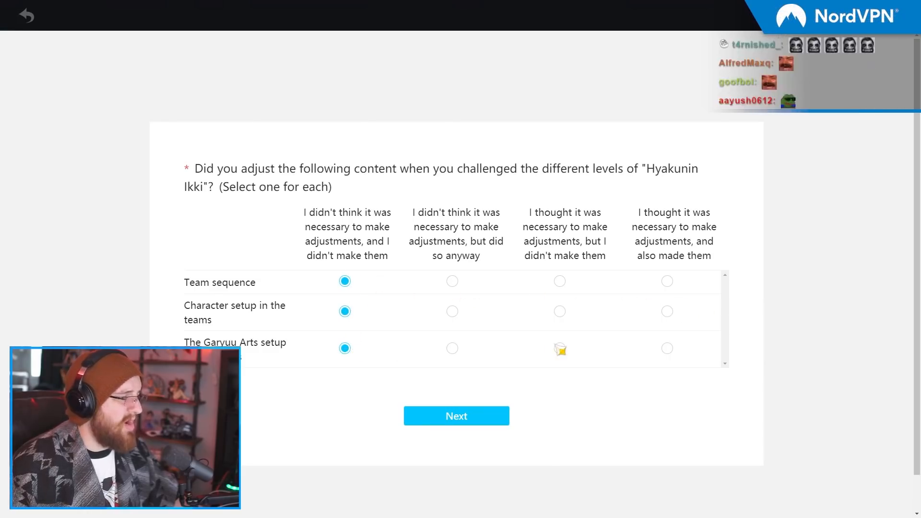
{"action": "left_click", "coordinate": [456, 416]}
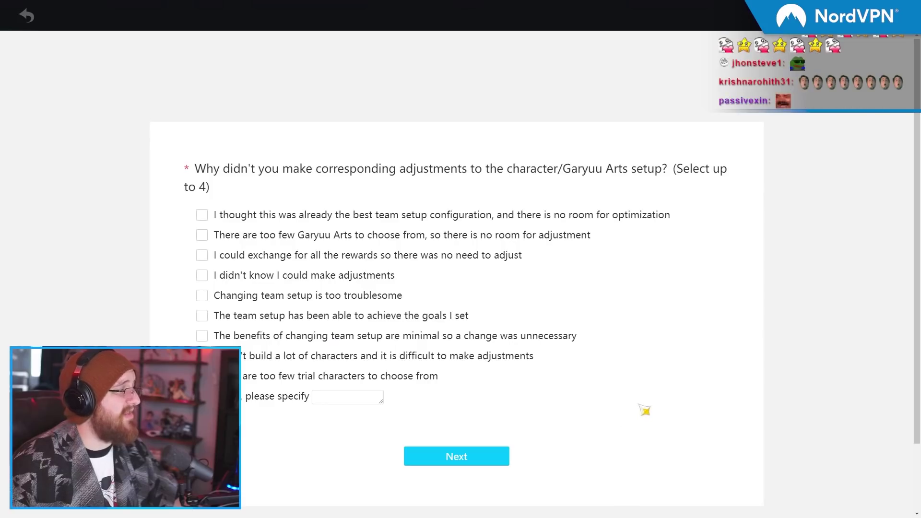
{"action": "mouse_move", "coordinate": [412, 189]}
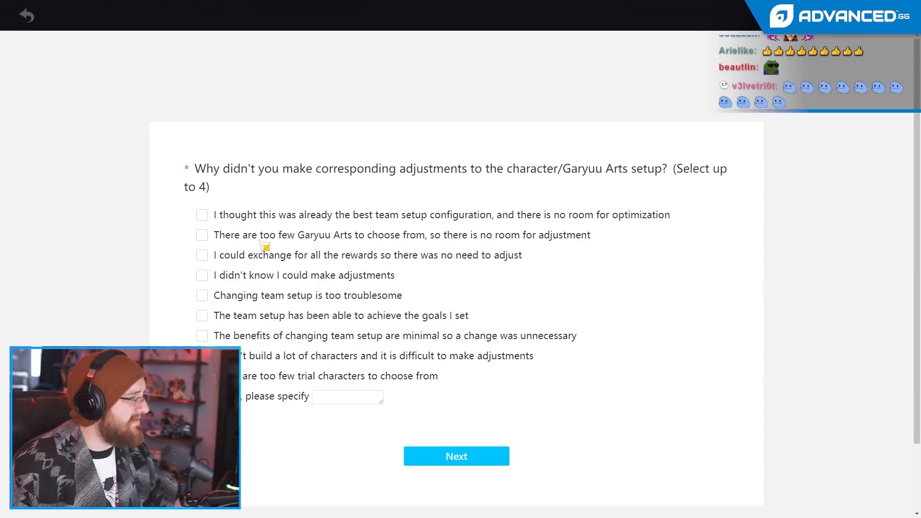
{"action": "mouse_move", "coordinate": [210, 311]}
{"action": "type", "text": "becuase i aba"}
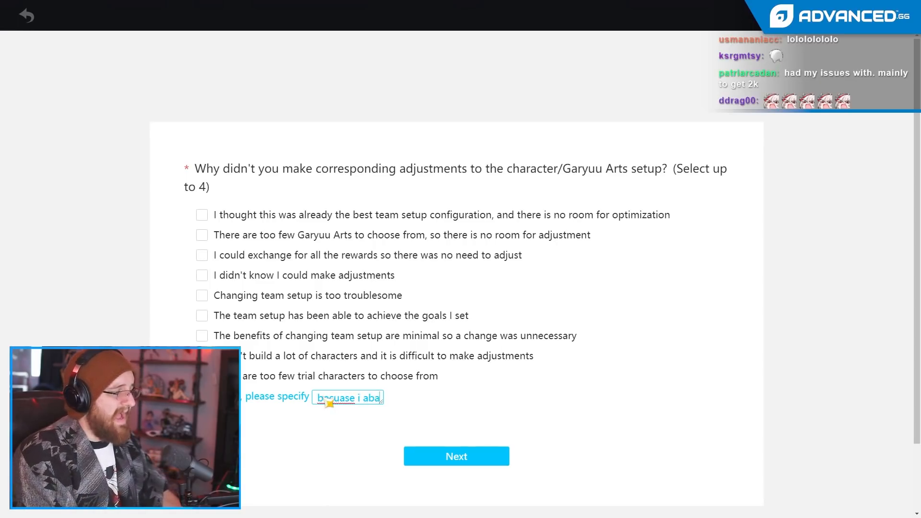
{"action": "type", "text": "solutely clappe"}
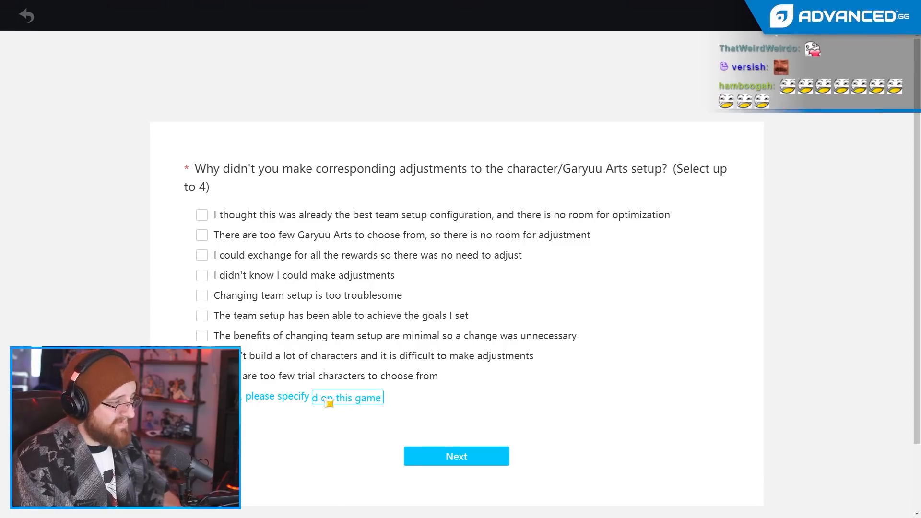
{"action": "type", "text": "e i can seneeze"}
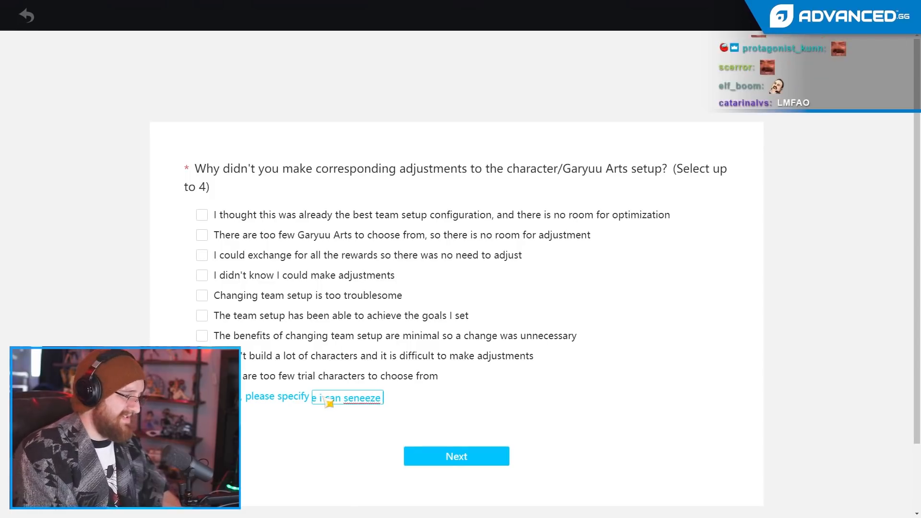
{"action": "type", "text": "as ayaka and b"}
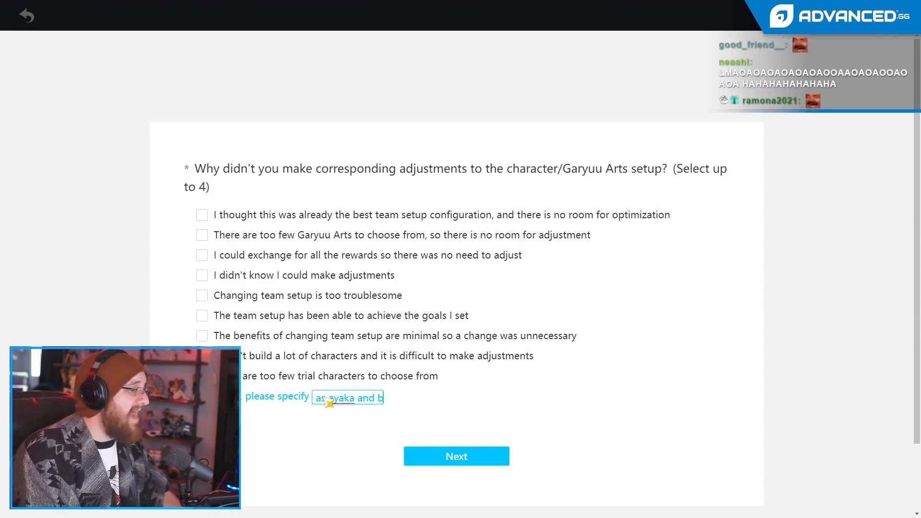
{"action": "type", "text": "blow up half of"}
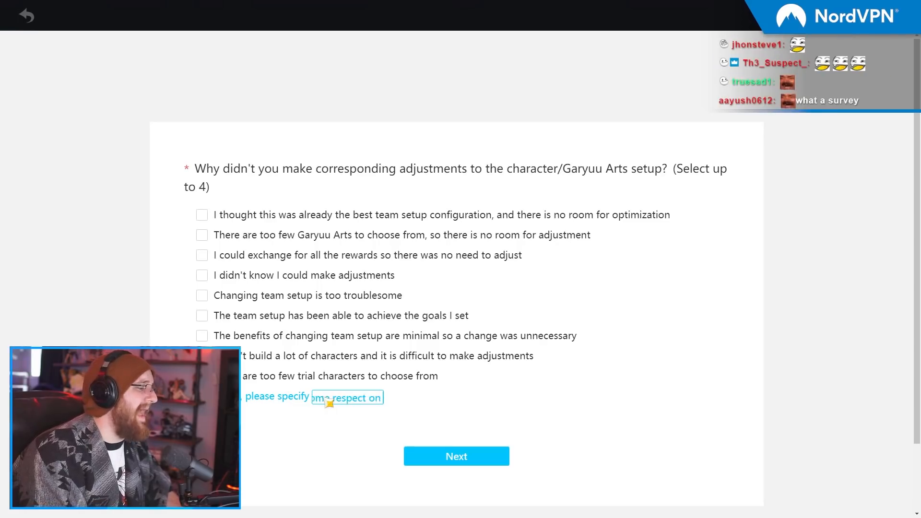
{"action": "type", "text": "ny naem thanks"}
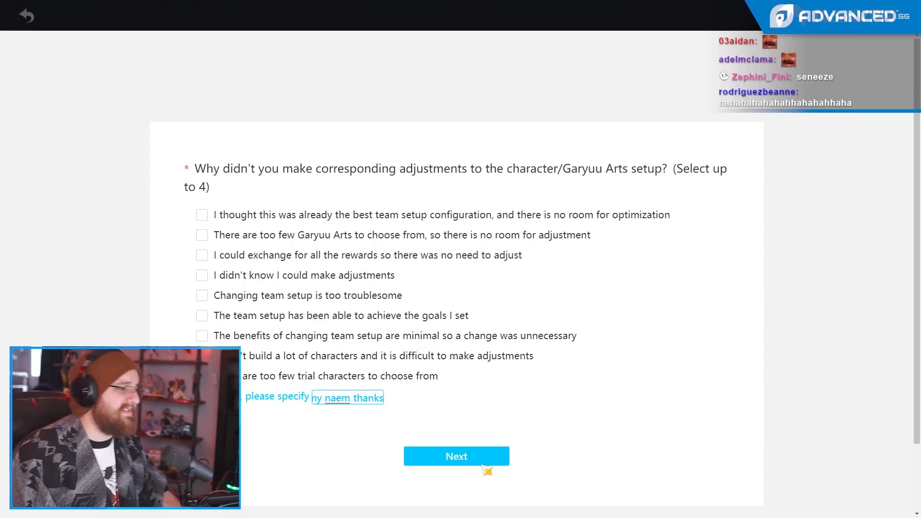
{"action": "left_click", "coordinate": [456, 456]}
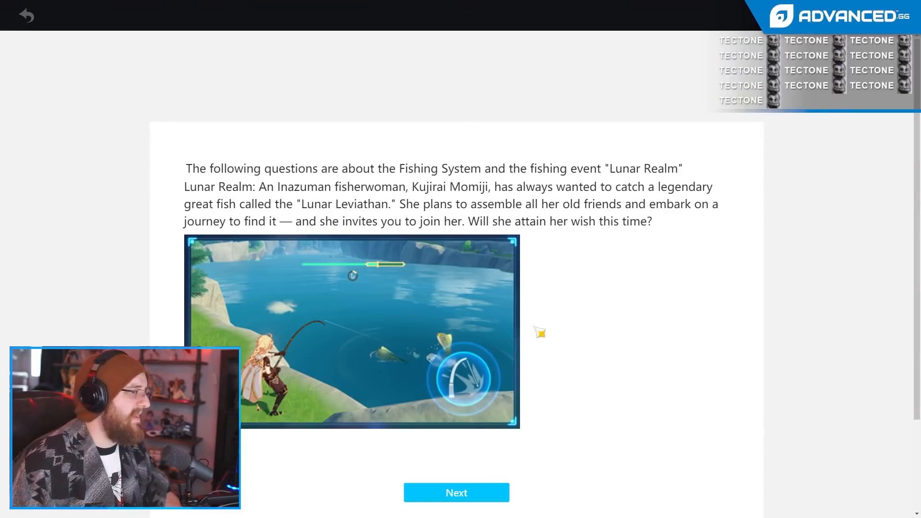
Pass the fishing intro and awareness question, choose 'not interested, not participated'.
{"action": "left_click", "coordinate": [456, 492]}
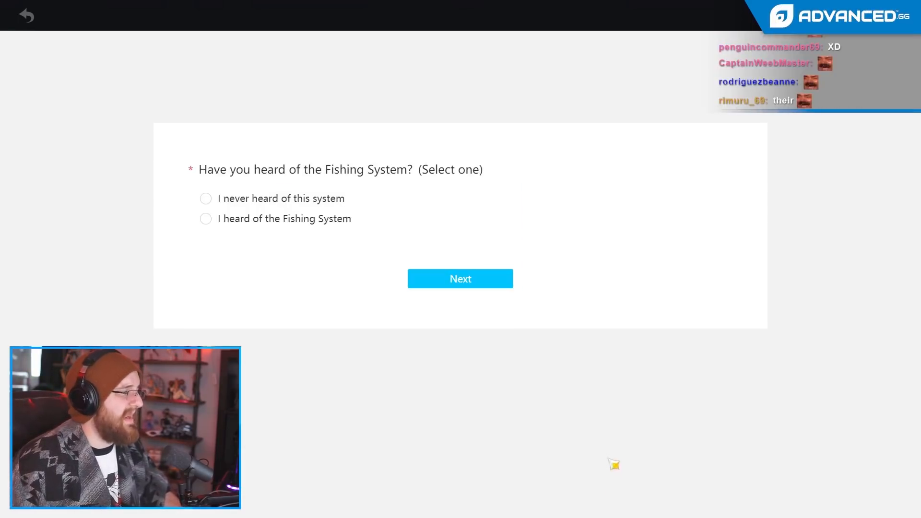
{"action": "left_click", "coordinate": [460, 278]}
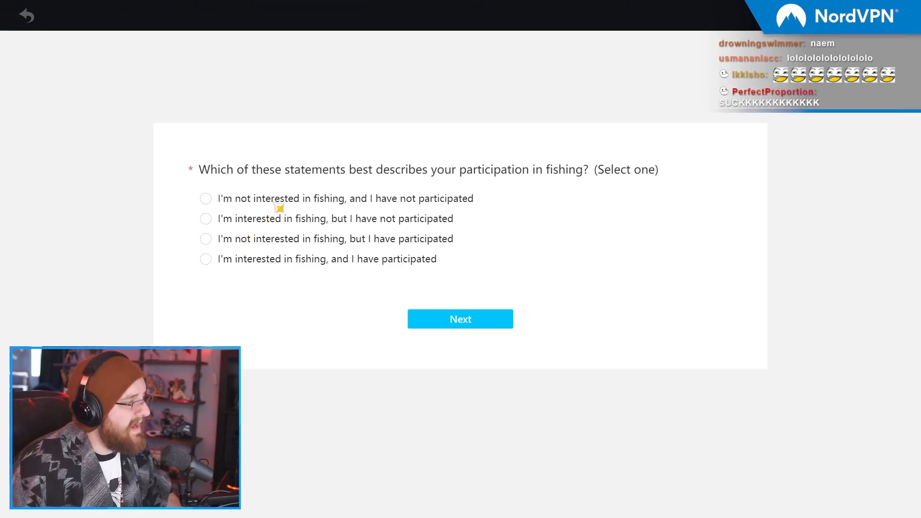
{"action": "left_click", "coordinate": [206, 198]}
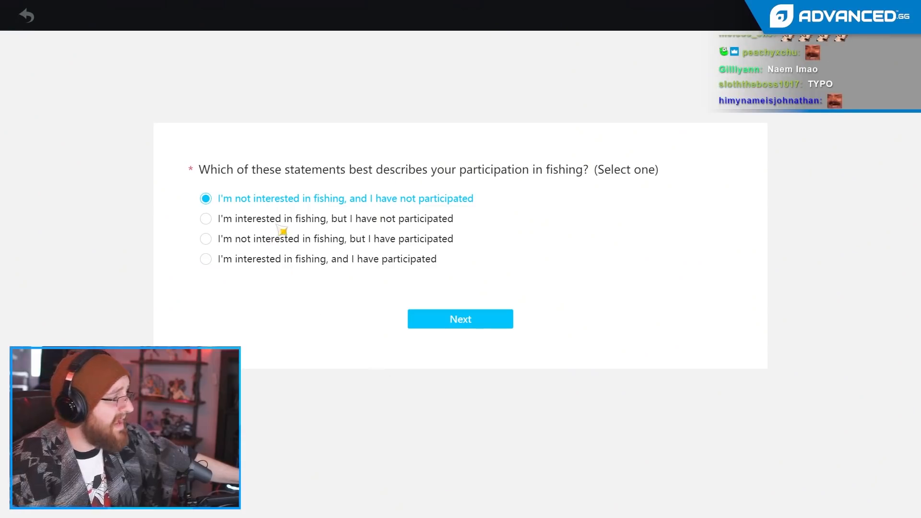
{"action": "left_click", "coordinate": [460, 319]}
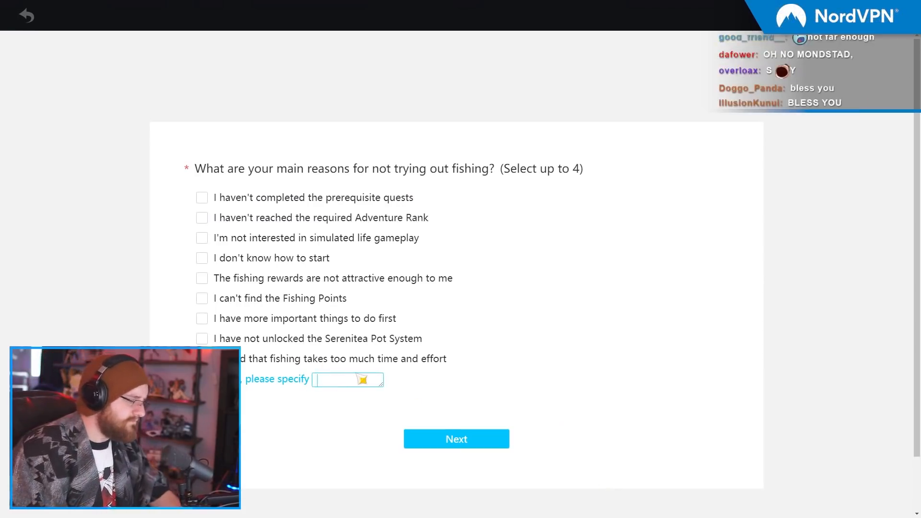
Type a long 'other' reason for not fishing, up to the character limit.
{"action": "type", "text": "becausze just"}
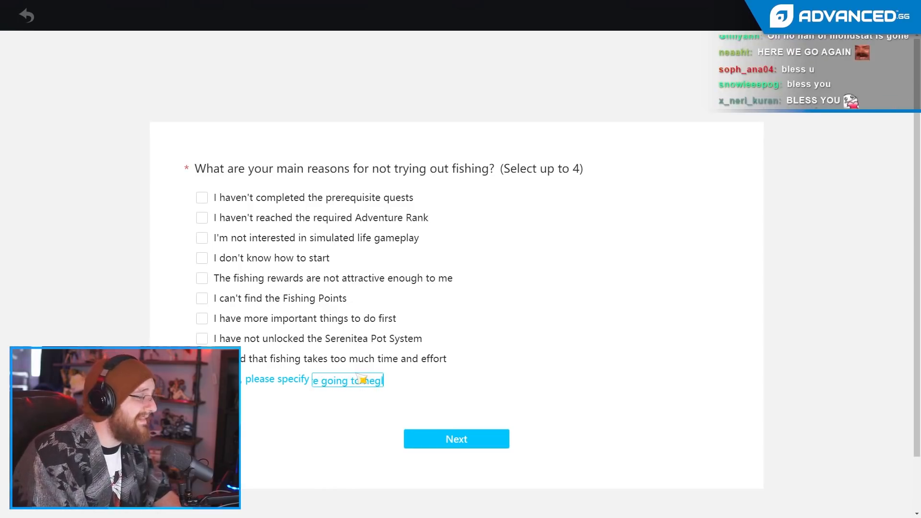
{"action": "type", "text": "forget about an"}
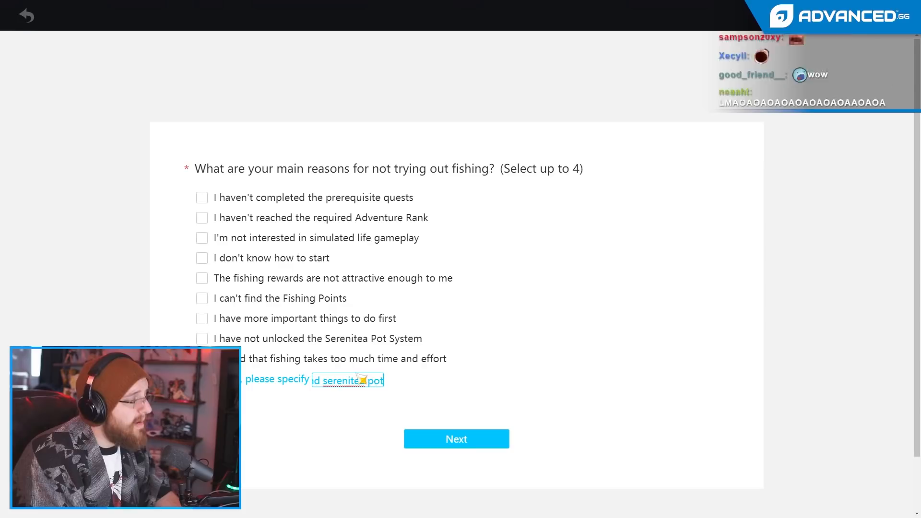
{"action": "type", "text": "maybe ill get b"}
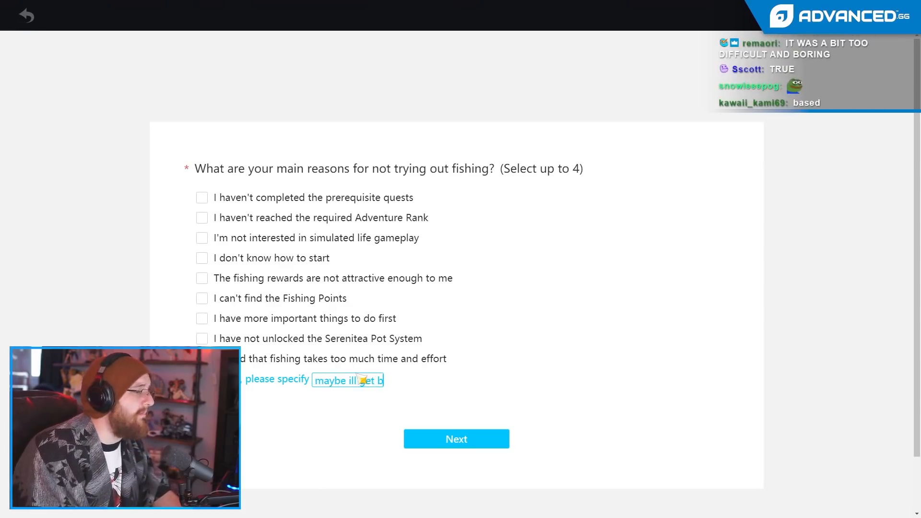
{"action": "type", "text": "bored in the ne"}
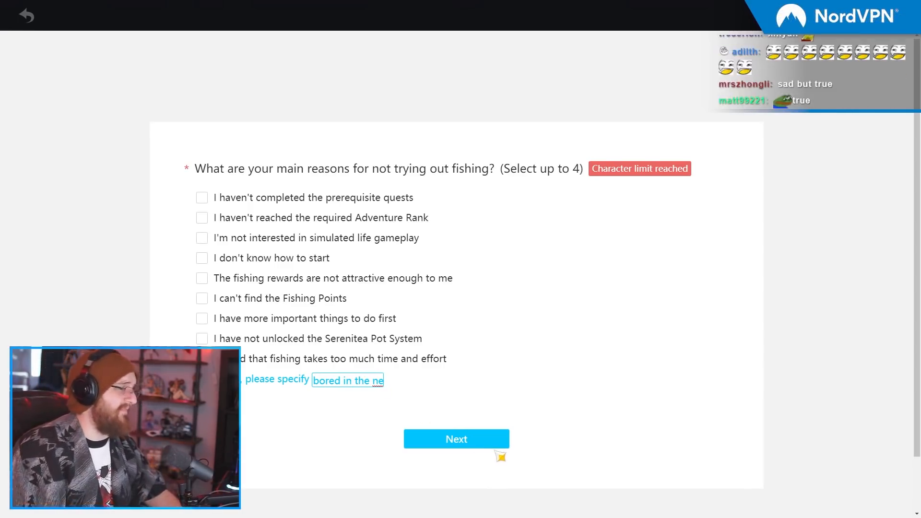
{"action": "left_click", "coordinate": [456, 438]}
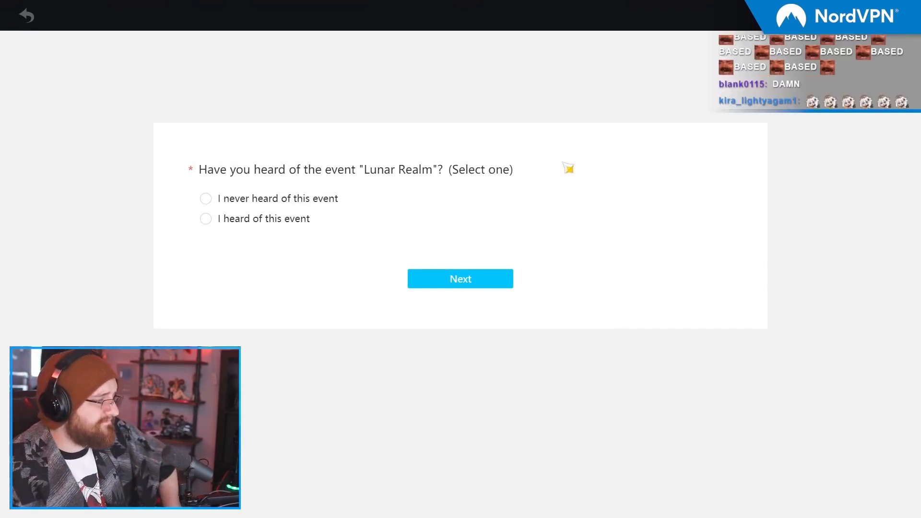
{"action": "mouse_move", "coordinate": [728, 248]}
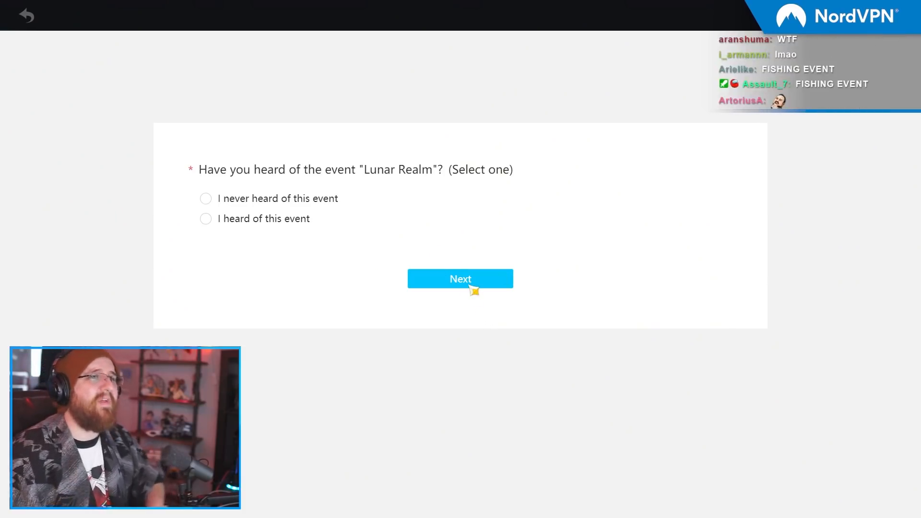
Answer Lunar Realm with 'I heard of this event' and 'interested but not participated'.
{"action": "left_click", "coordinate": [206, 219]}
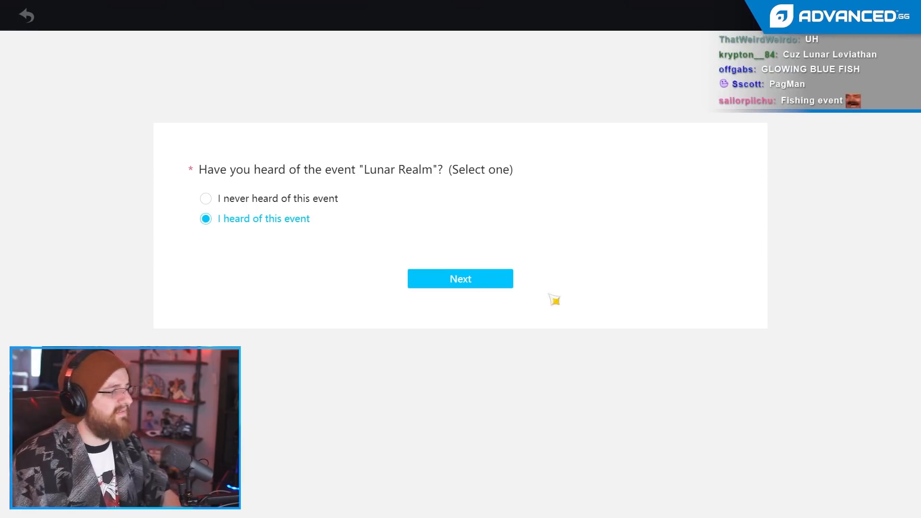
{"action": "left_click", "coordinate": [460, 278]}
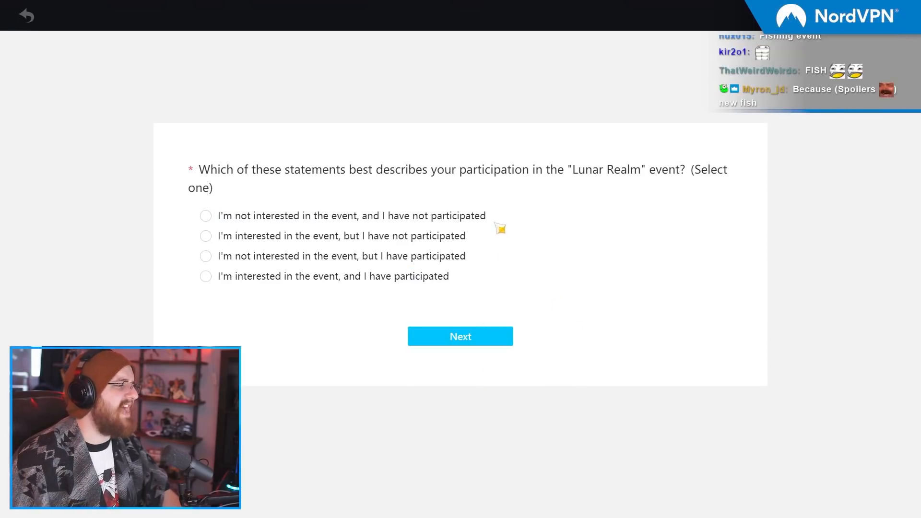
{"action": "mouse_move", "coordinate": [605, 209]}
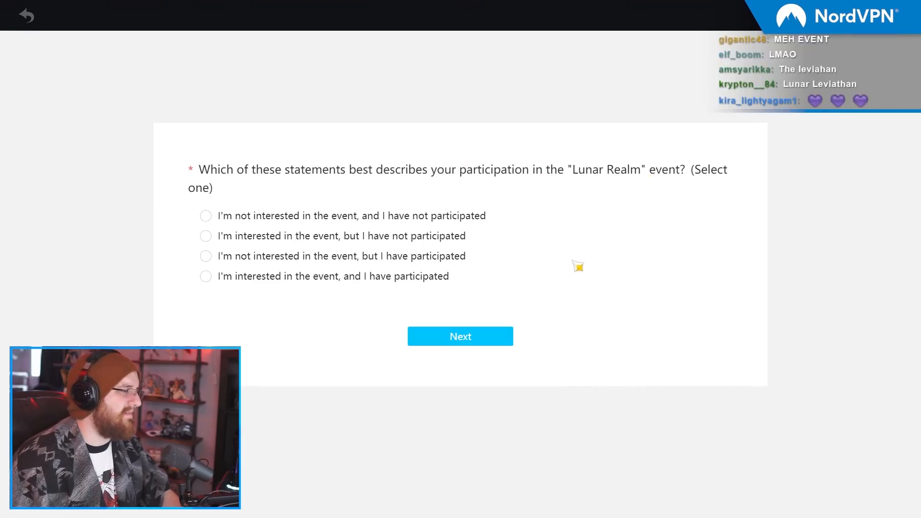
{"action": "left_click", "coordinate": [206, 235]}
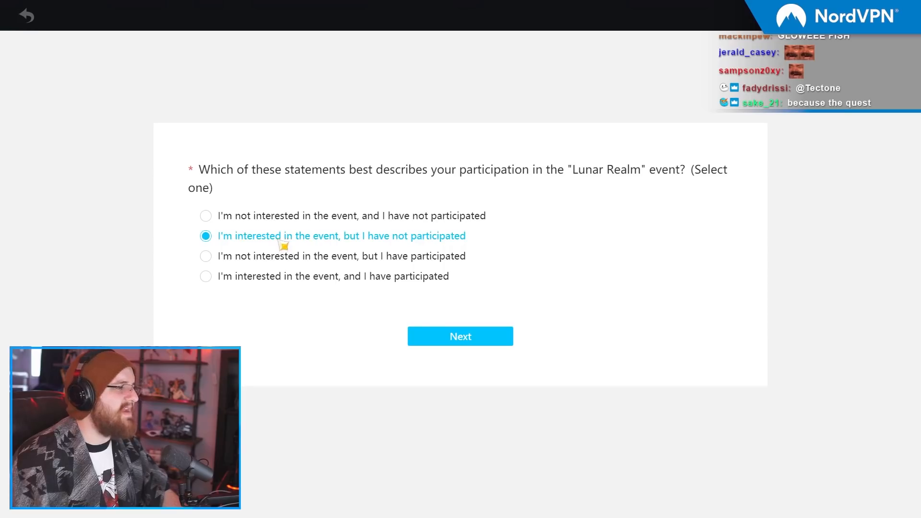
{"action": "left_click", "coordinate": [460, 336]}
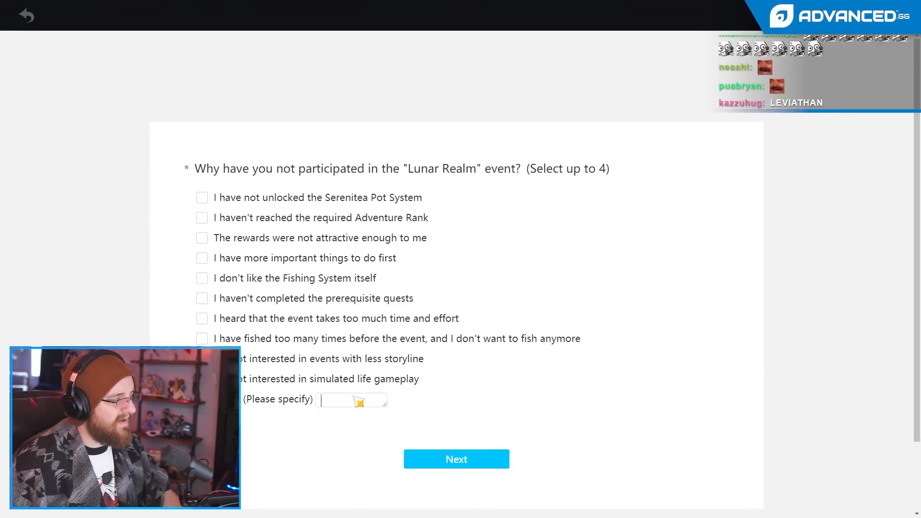
Give 'Other' as the Lunar Realm skip reason, typing a complaint about limited content burnout.
{"action": "type", "text": "bro all i do"}
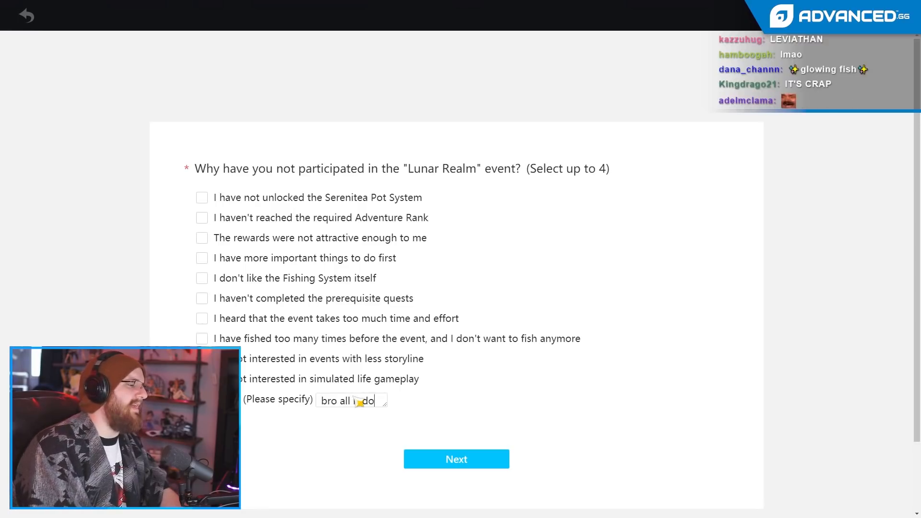
{"action": "type", "text": "let me burn out"}
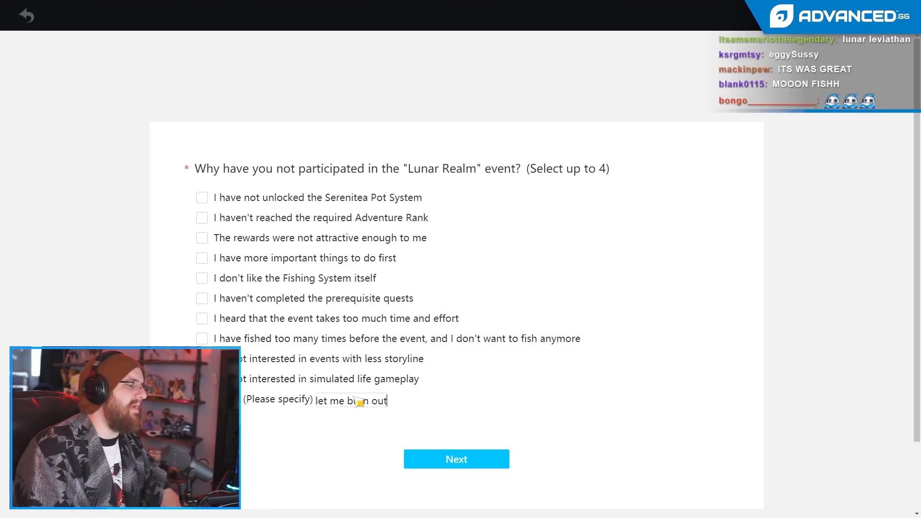
{"action": "type", "text": "the limited con"}
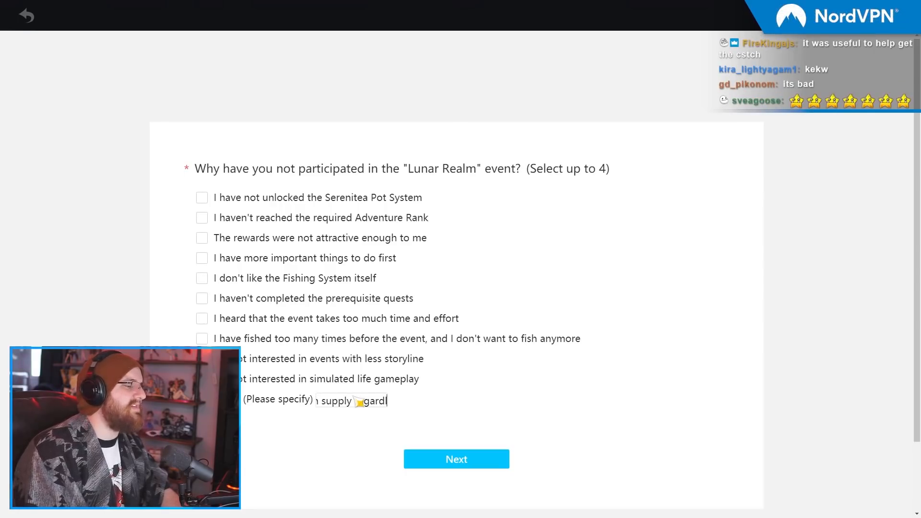
{"action": "type", "text": "o why would i r"}
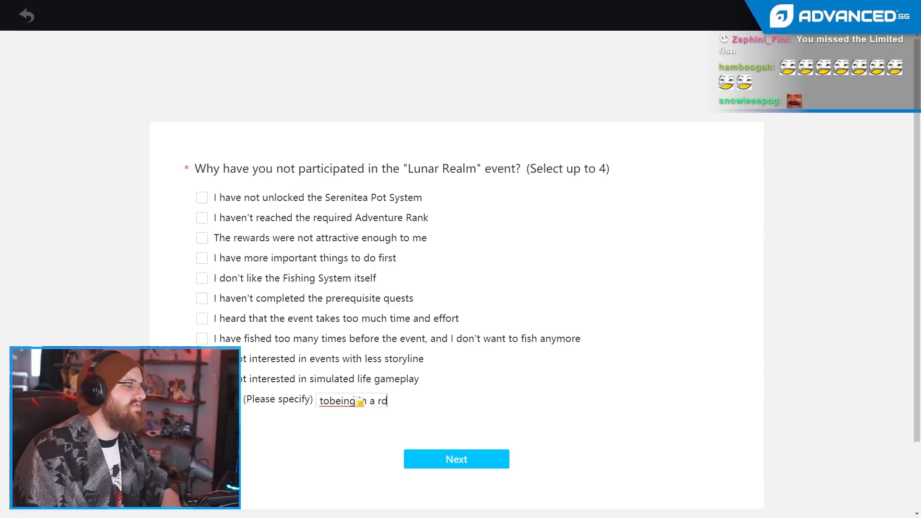
{"action": "left_click", "coordinate": [456, 458]}
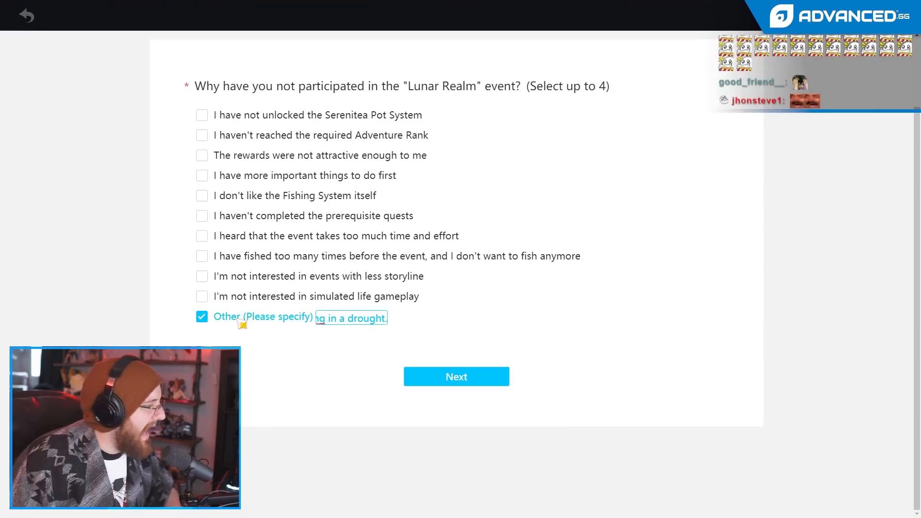
{"action": "left_click", "coordinate": [456, 376]}
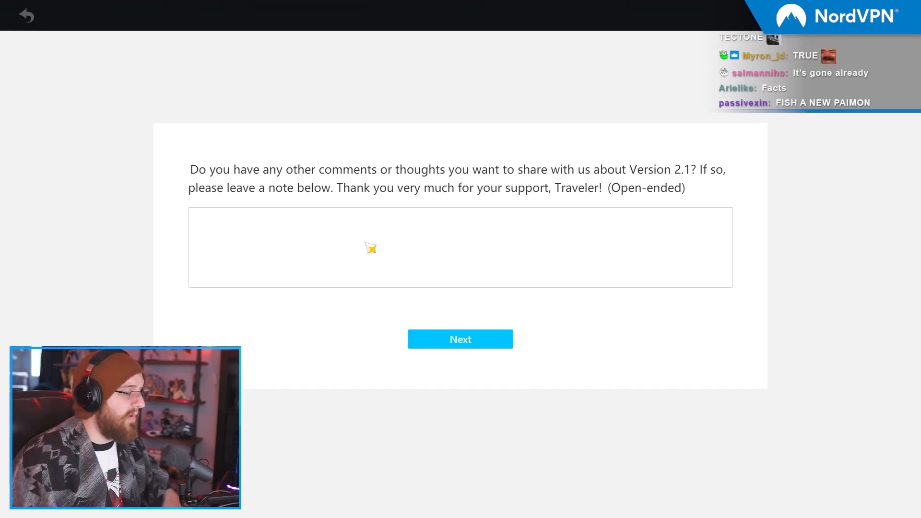
Type complaints about character design: Yoimiya's mechanics, Baal not synergizing with Beidou, Kokomi.
{"action": "type", "text": "Why is every character you've introduced in inazuma fundamentally flaw"}
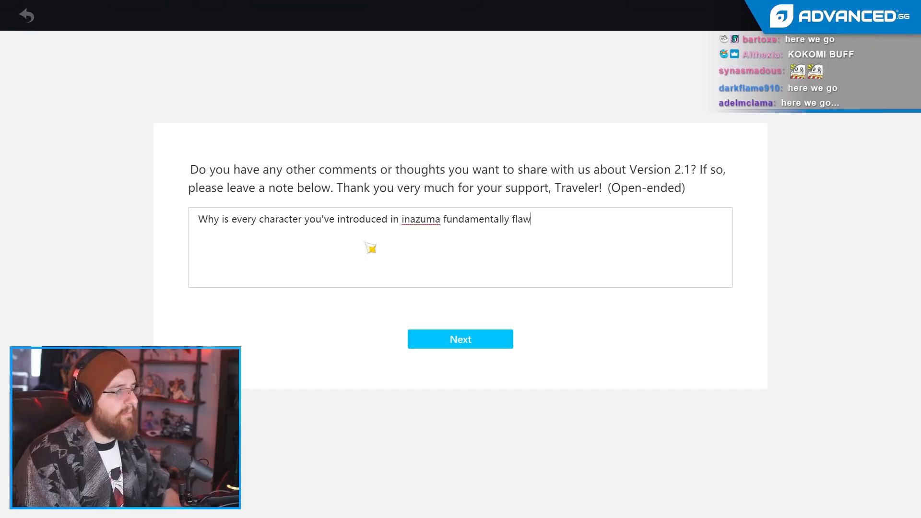
{"action": "type", "text": "ed. Giving a mel"}
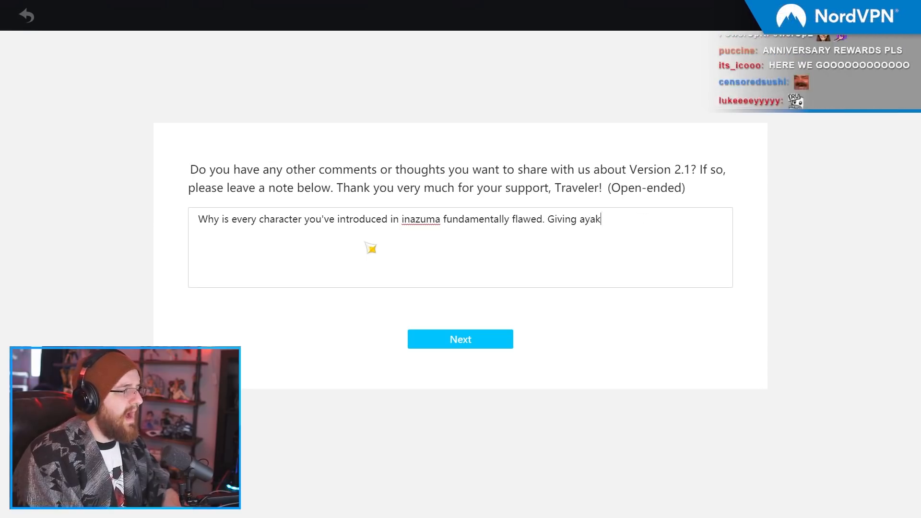
{"action": "type", "text": "a a giimmiky dash,"}
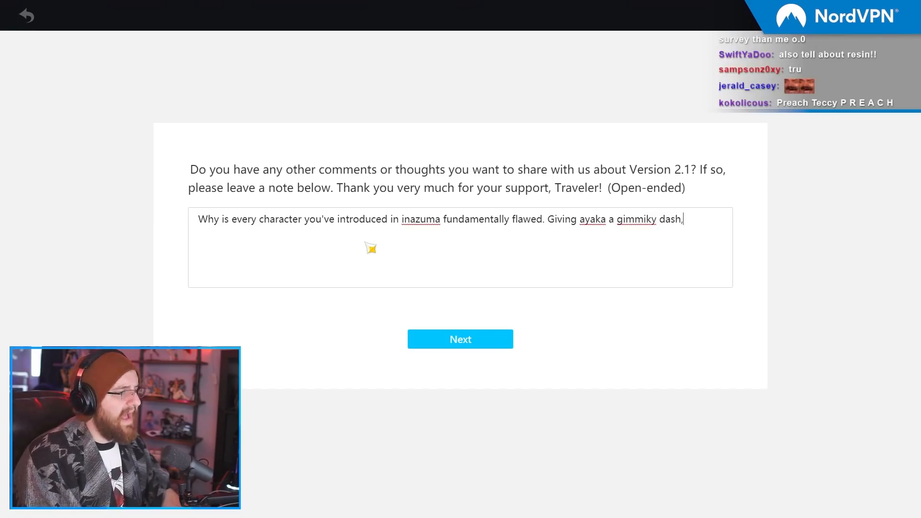
{"action": "type", "text": "giving yoimiy"}
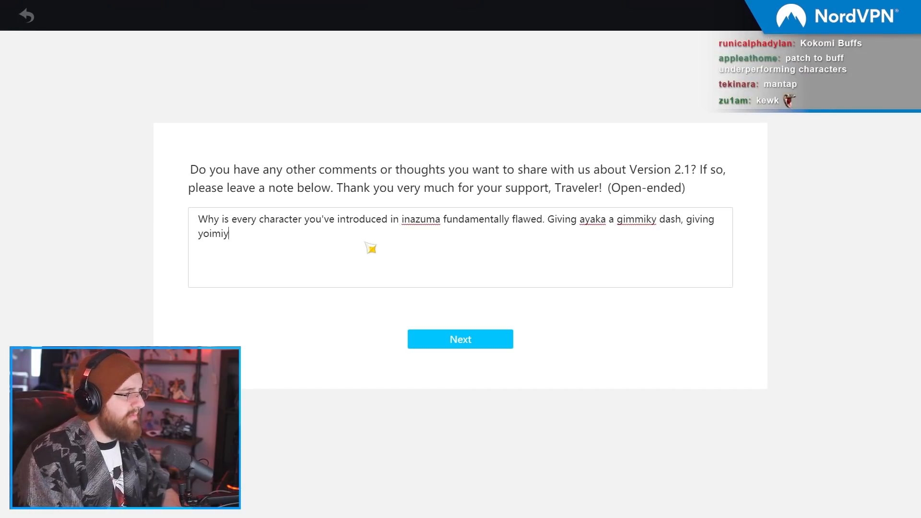
{"action": "type", "text": "a intern"}
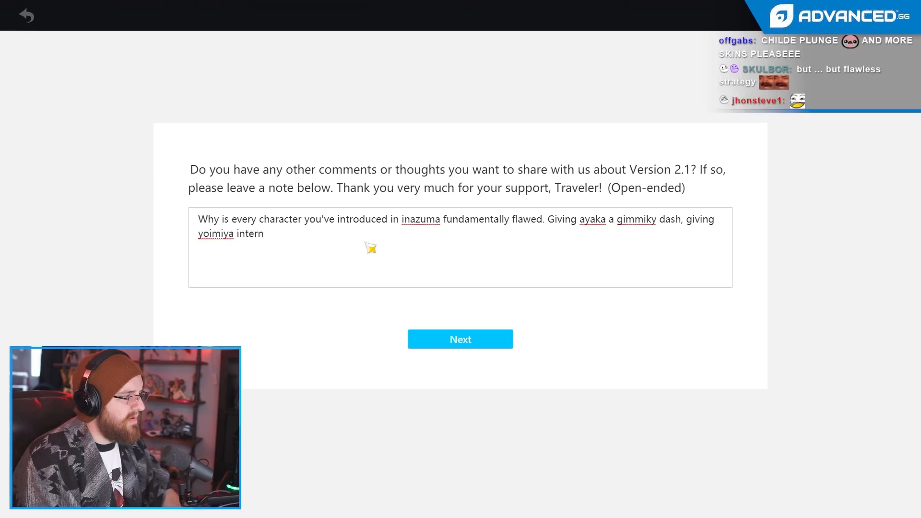
{"action": "type", "text": "al mechanics"}
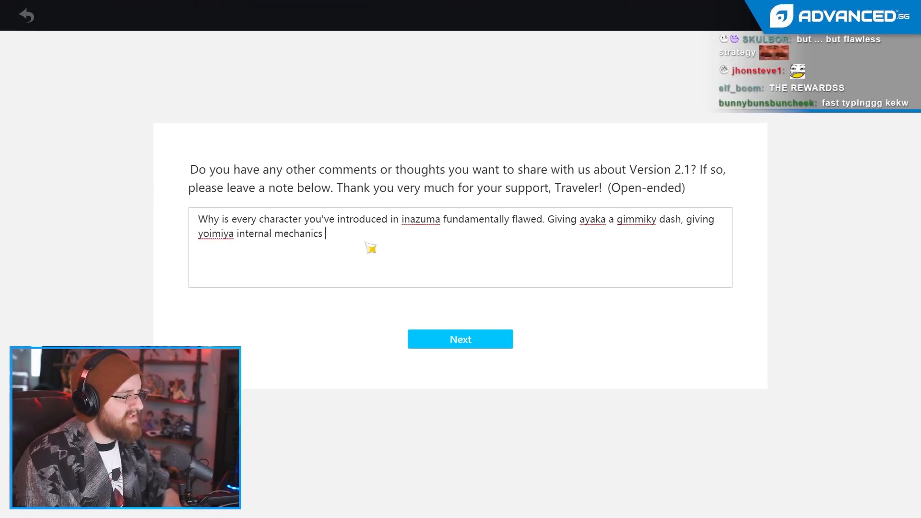
{"action": "type", "text": "that break her"}
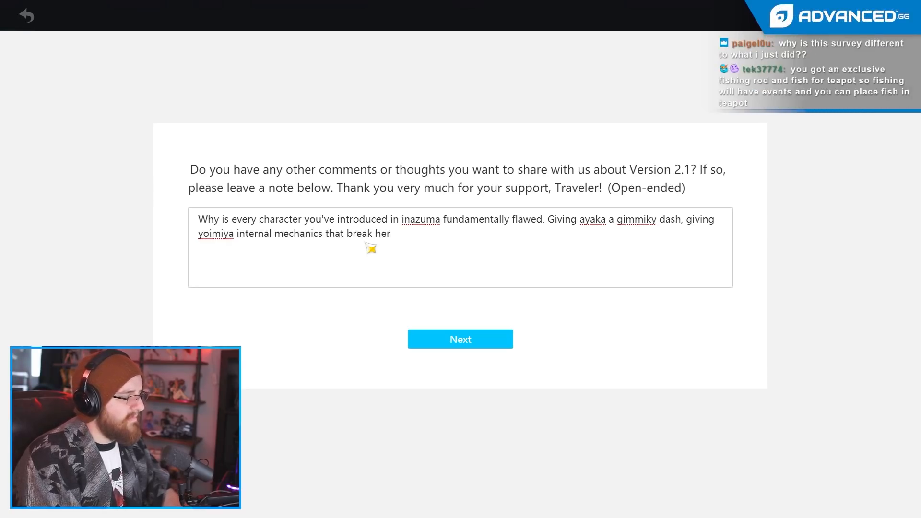
{"action": "type", "text": "from the ins"}
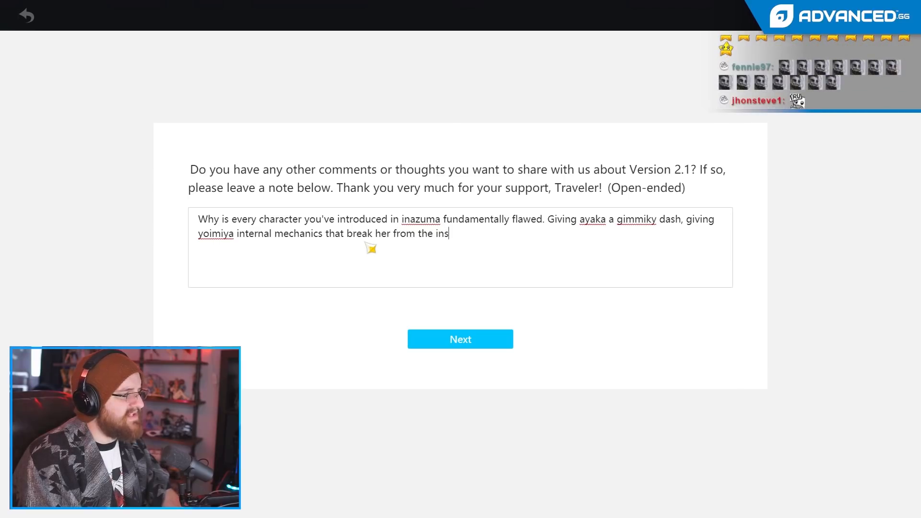
{"action": "type", "text": "ide out ("}
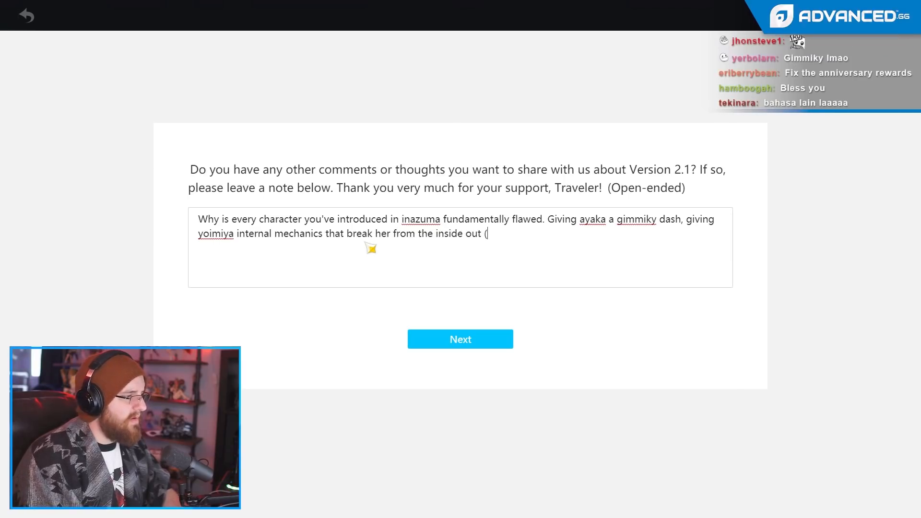
{"action": "type", "text": "like the pixar movie)"}
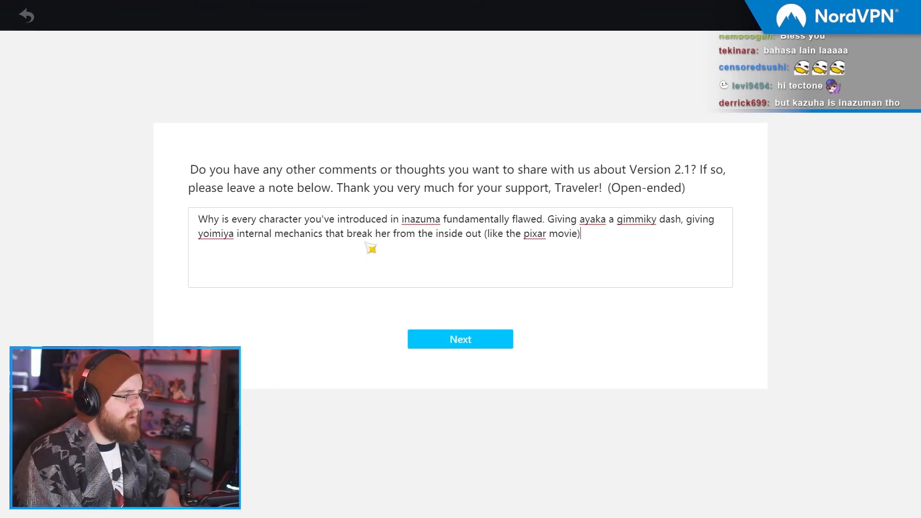
{"action": "type", "text": "not b"}
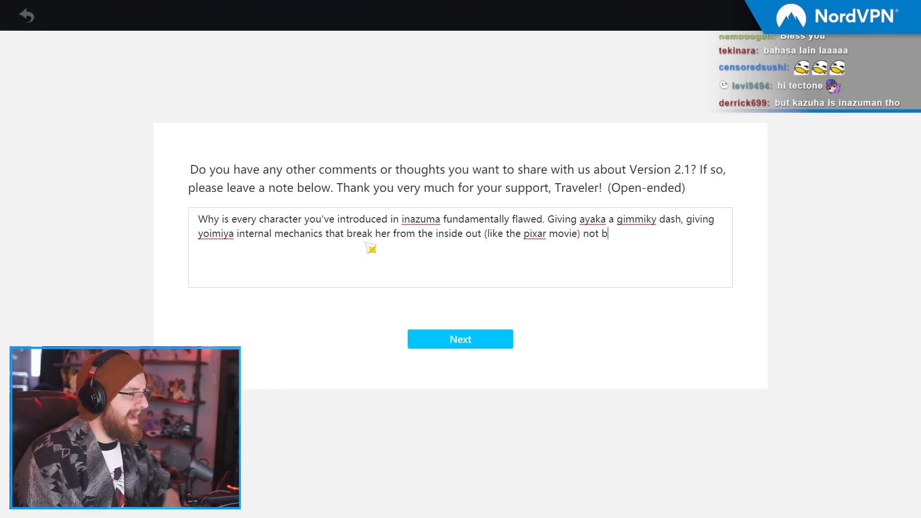
{"action": "type", "text": "letting baal sy"}
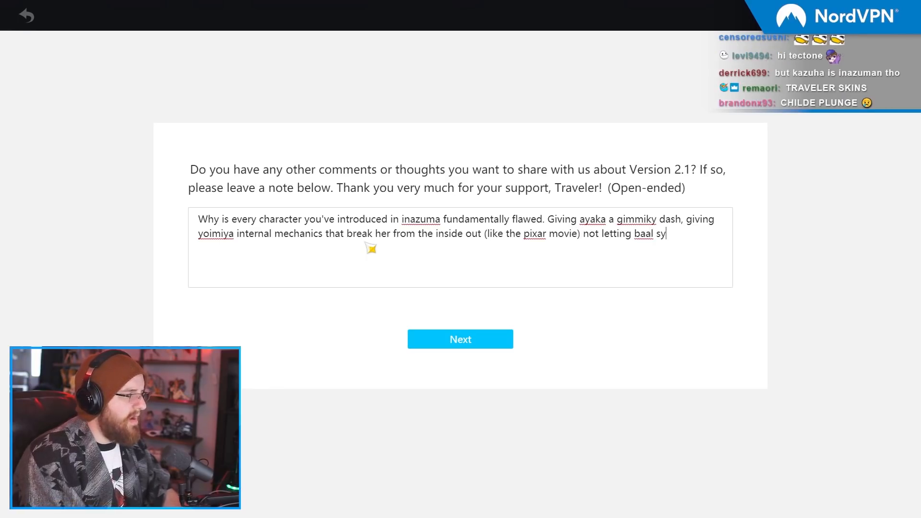
{"action": "type", "text": "nergize with beid"}
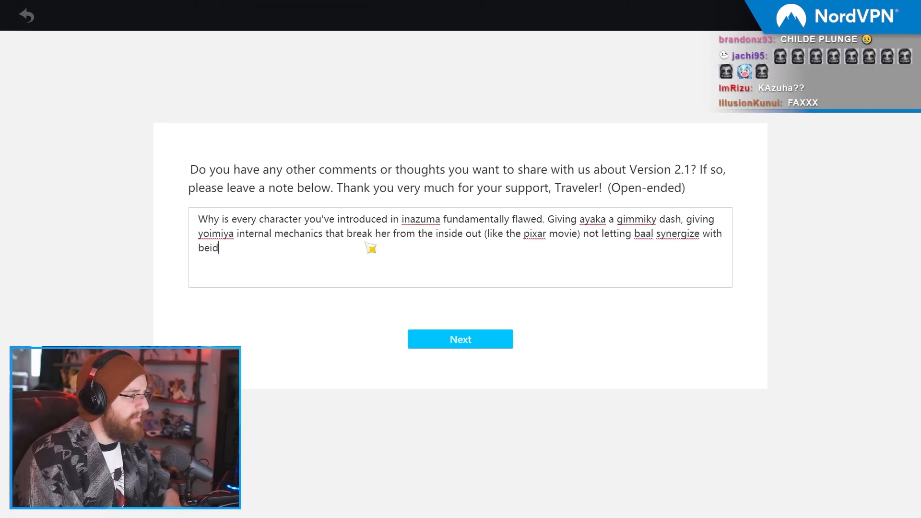
{"action": "type", "text": "ou,"}
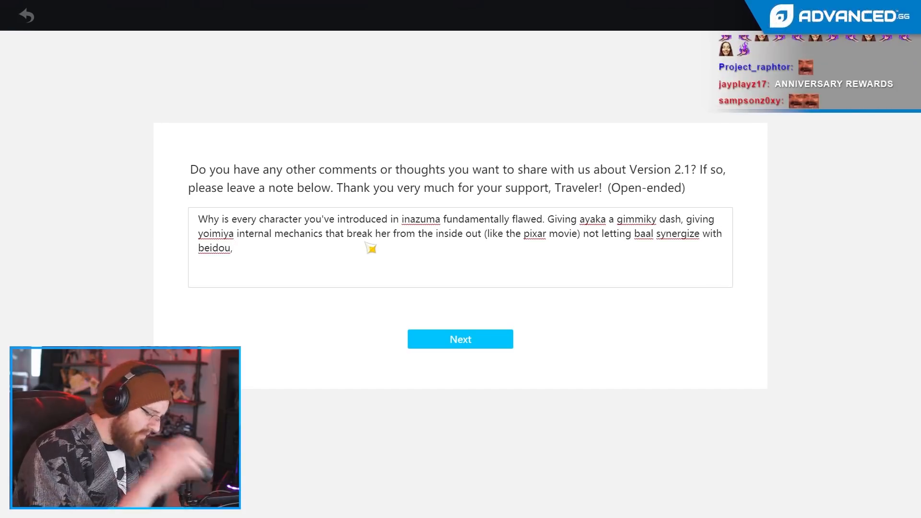
{"action": "type", "text": "o"}
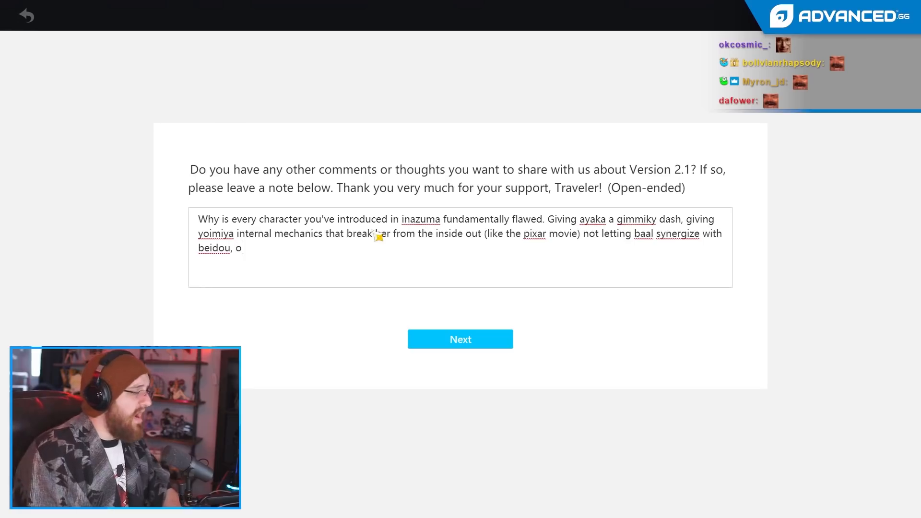
{"action": "type", "text": "h yeah and kok"}
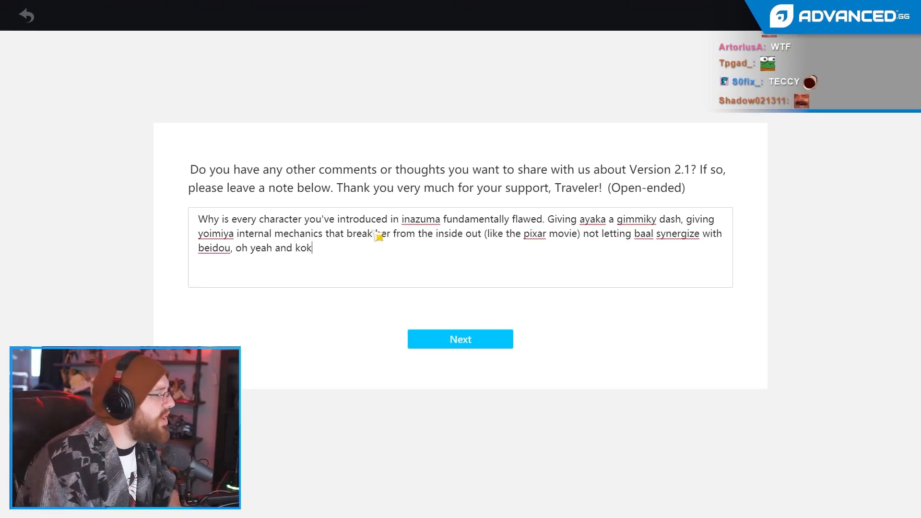
{"action": "type", "text": "omi dear god"}
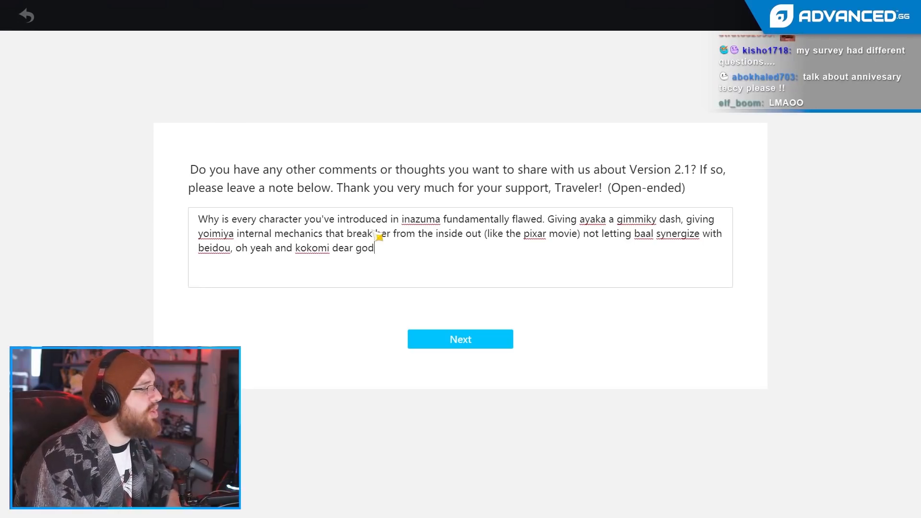
{"action": "type", "text": "i don't know"}
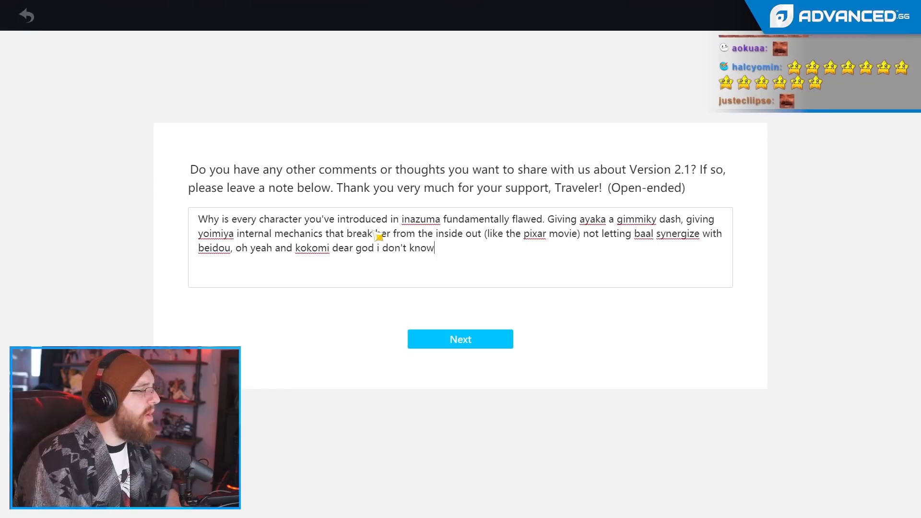
{"action": "type", "text": "what type of alcohol urbalancing team and design team a"}
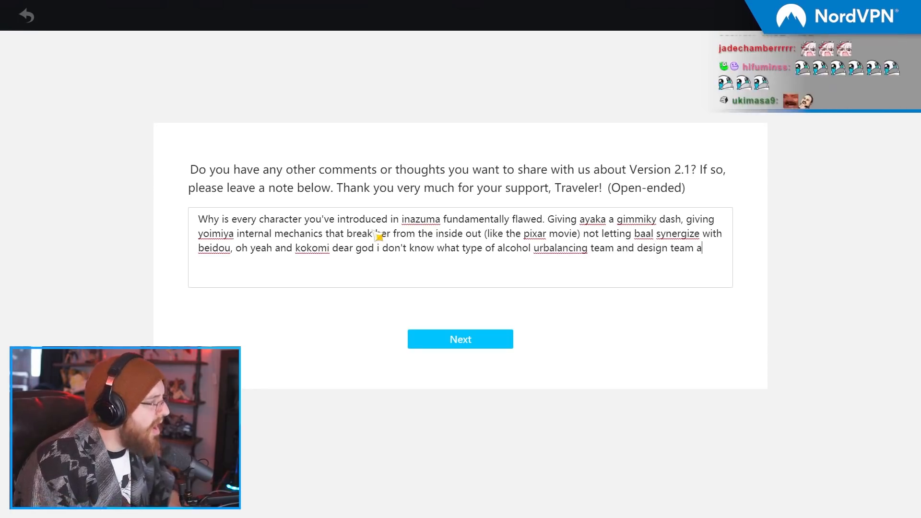
{"action": "type", "text": "re drinking when"}
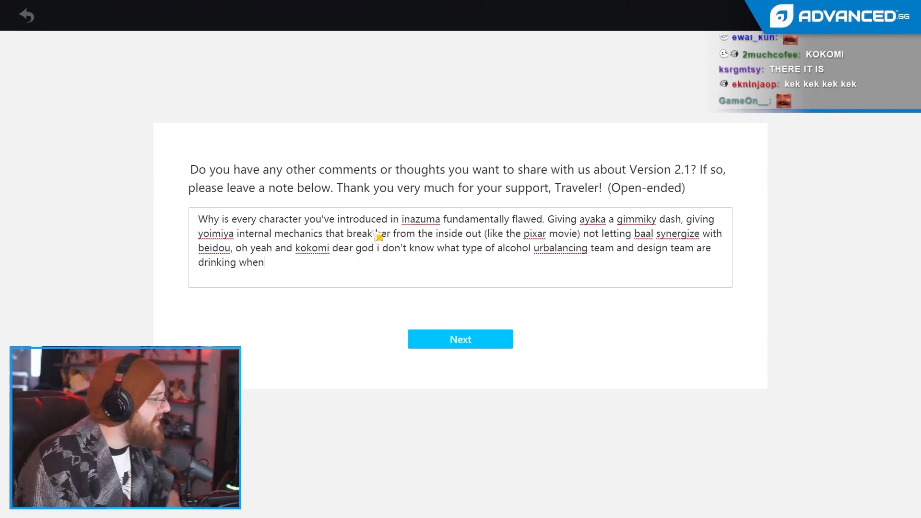
{"action": "type", "text": "they made this walmart"}
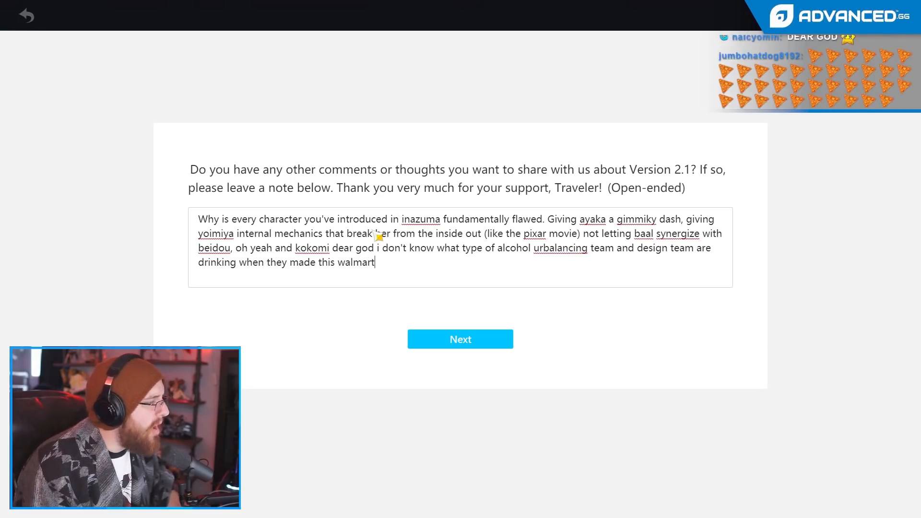
{"action": "type", "text": "ass little merm"}
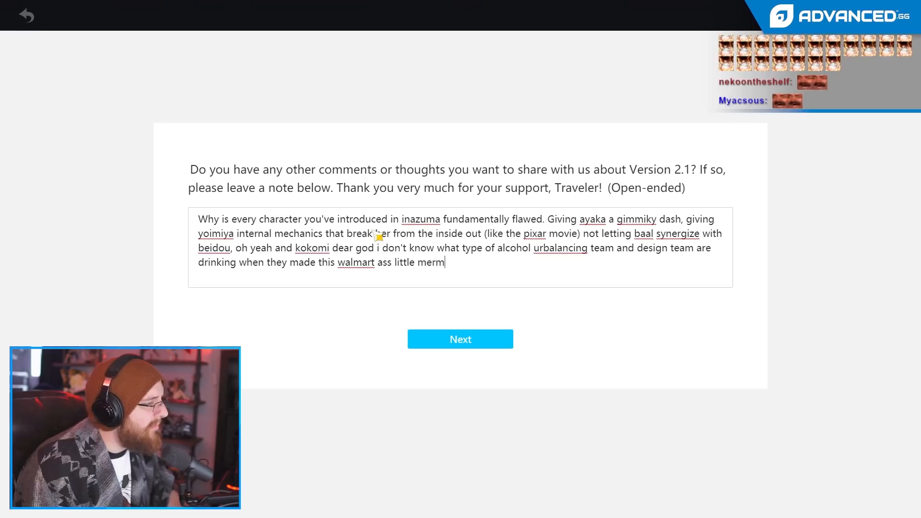
{"action": "type", "text": "maid barbara cosmetic but"}
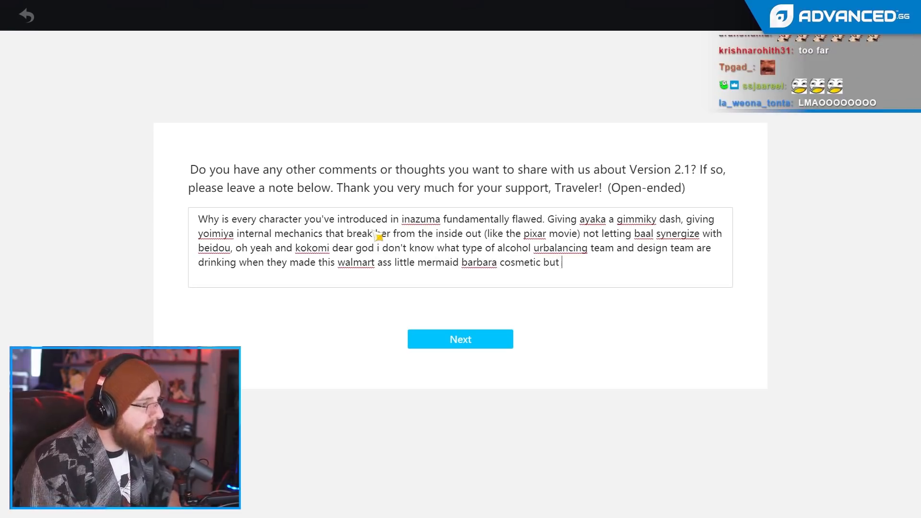
{"action": "type", "text": "jesus christ take the booze away./"}
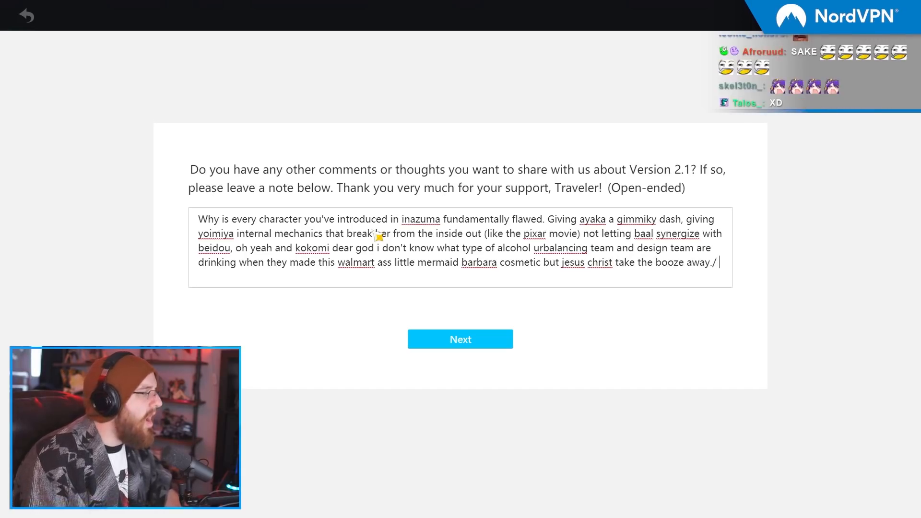
Start the anniversary rewards complaint, joking the rewards made the grandmother rise from her grave.
{"action": "type", "text": "Also goo"}
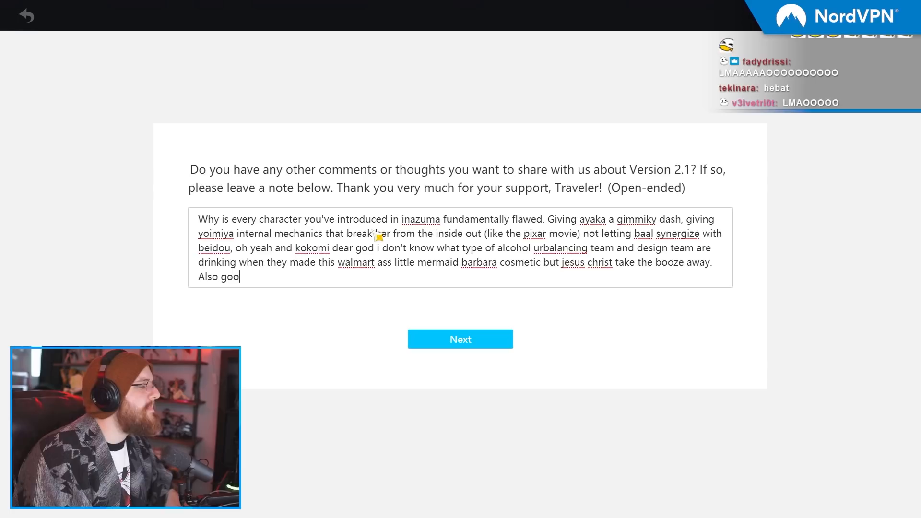
{"action": "type", "text": "sweet lord in he"}
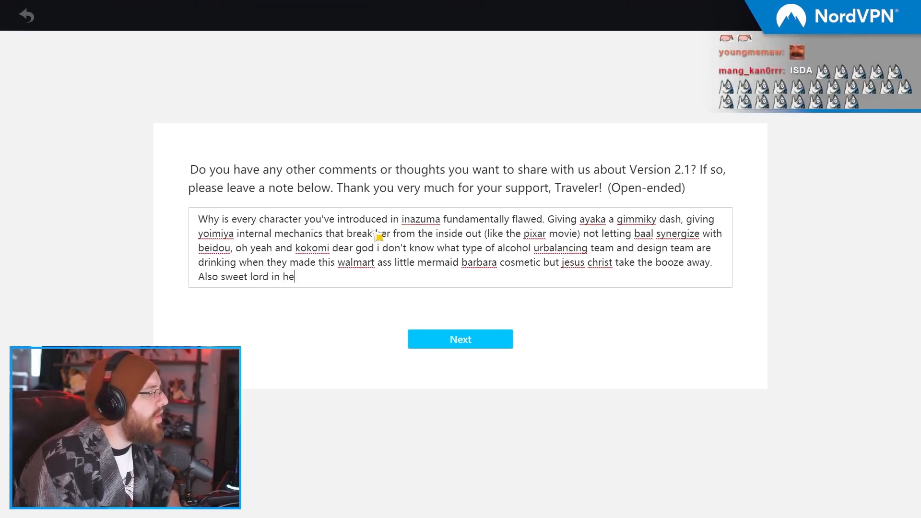
{"action": "type", "text": "aven these annier"}
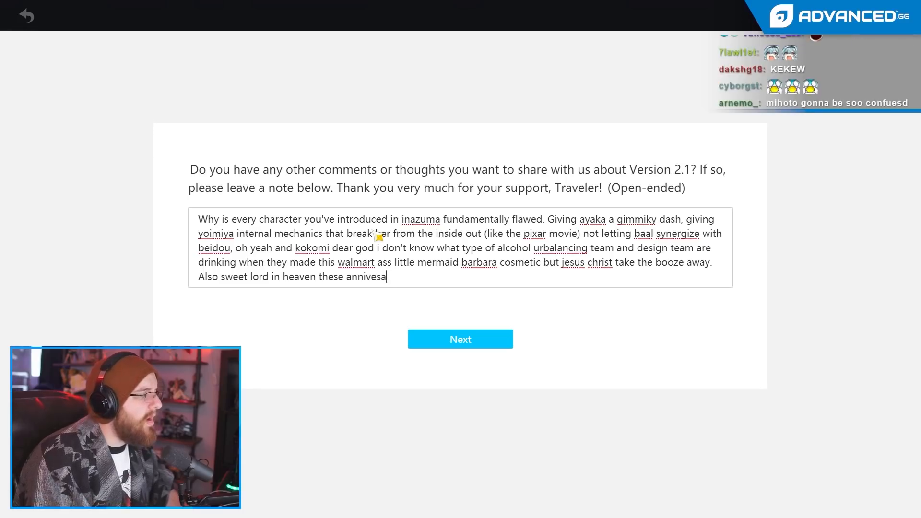
{"action": "type", "text": "ry rewards"}
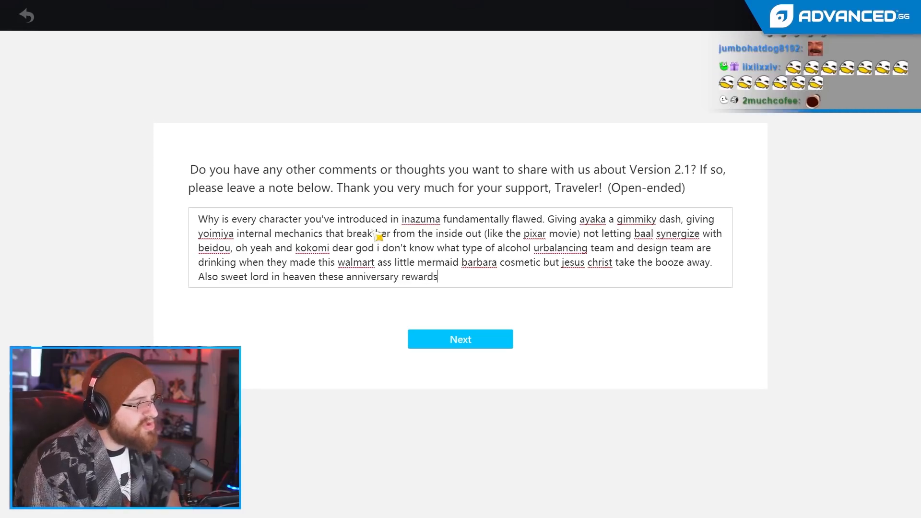
{"action": "type", "text": "that you made made"}
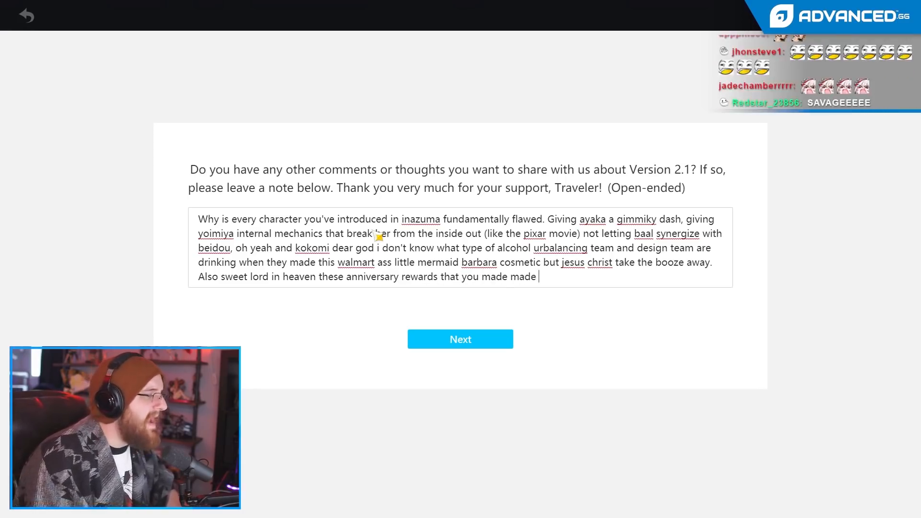
{"action": "type", "text": "my grandmother"}
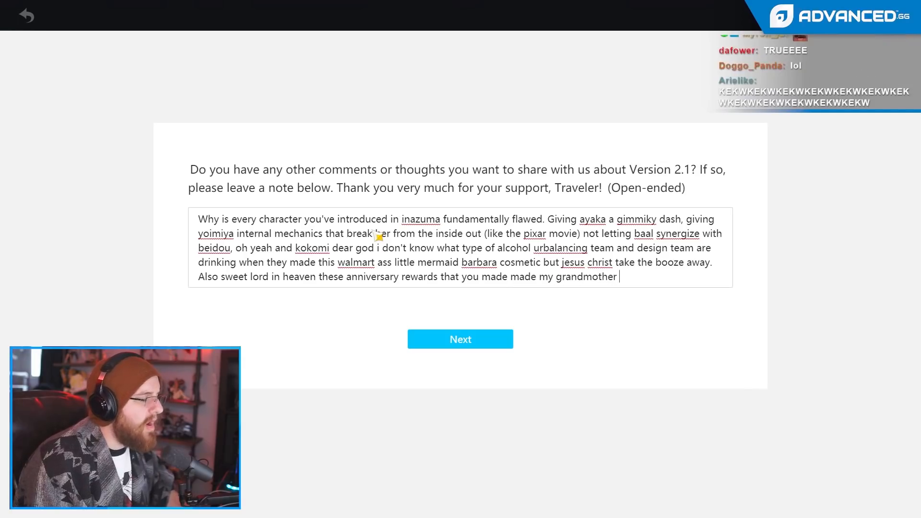
{"action": "type", "text": "come out of the god dam"}
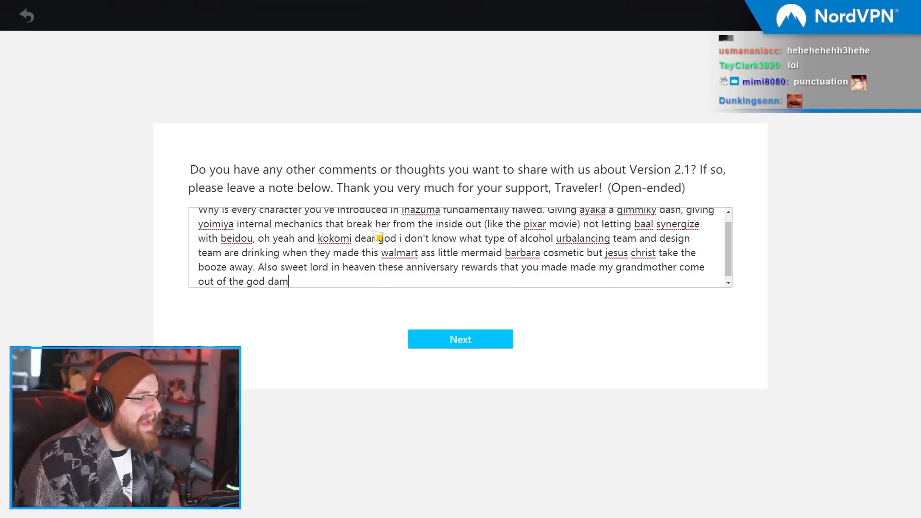
Add the grandmother's mobile-game prediction, 'you should be ashamed' and 'APOLOGIZE to your community'.
{"action": "type", "text": "n grave and t"}
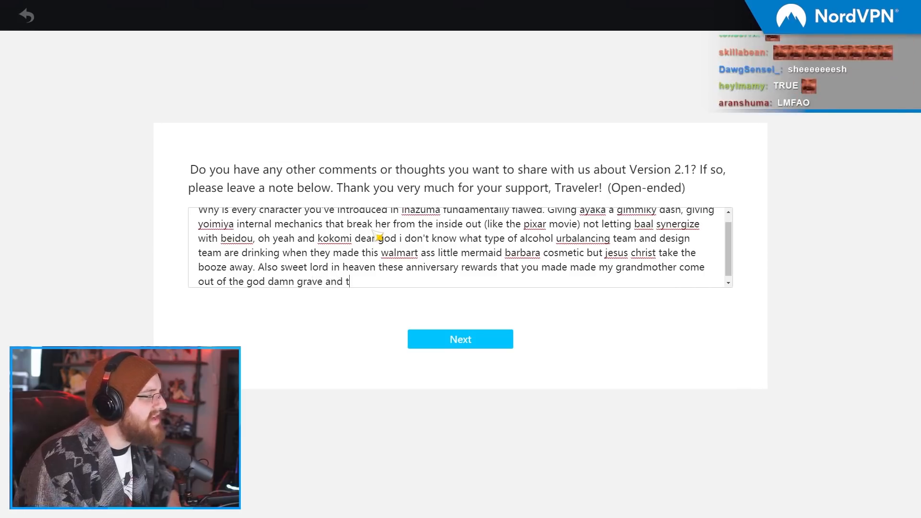
{"action": "type", "text": "ake my mobile phone awaybecause she predicte"}
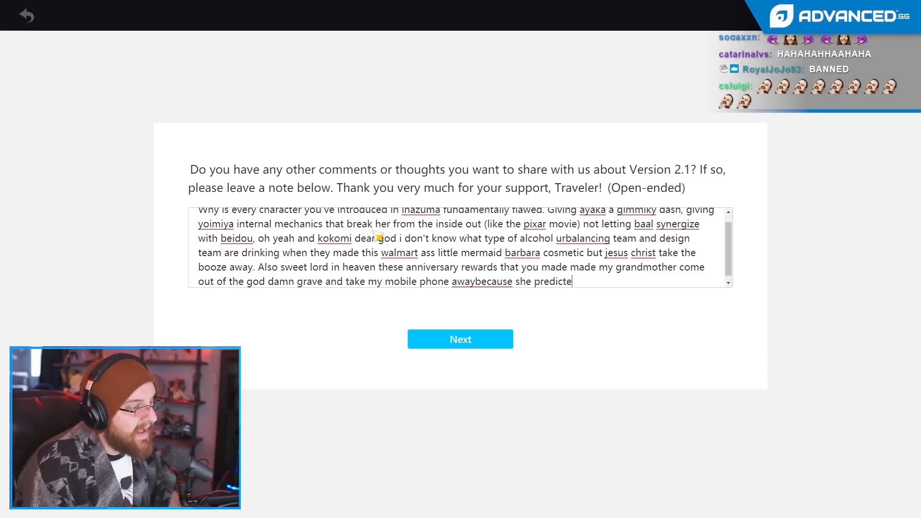
{"action": "type", "text": "d that mobile games were the"}
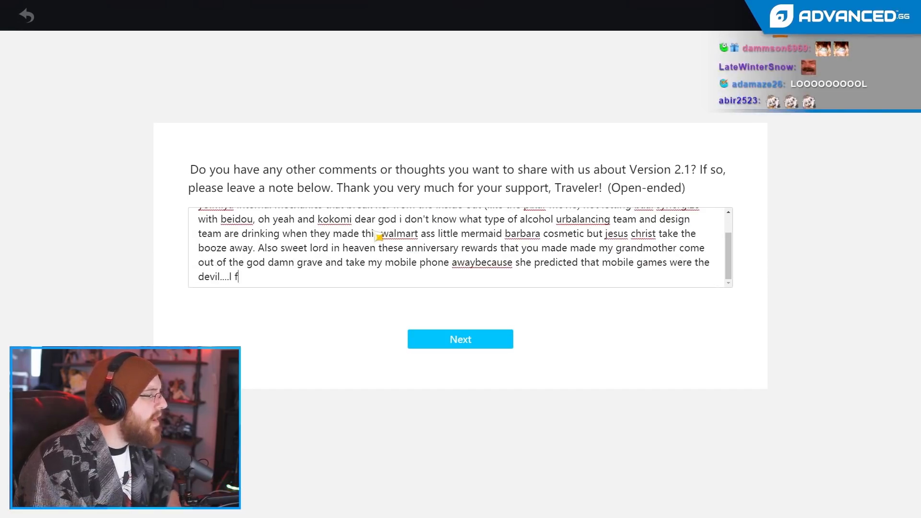
{"action": "type", "text": "or"}
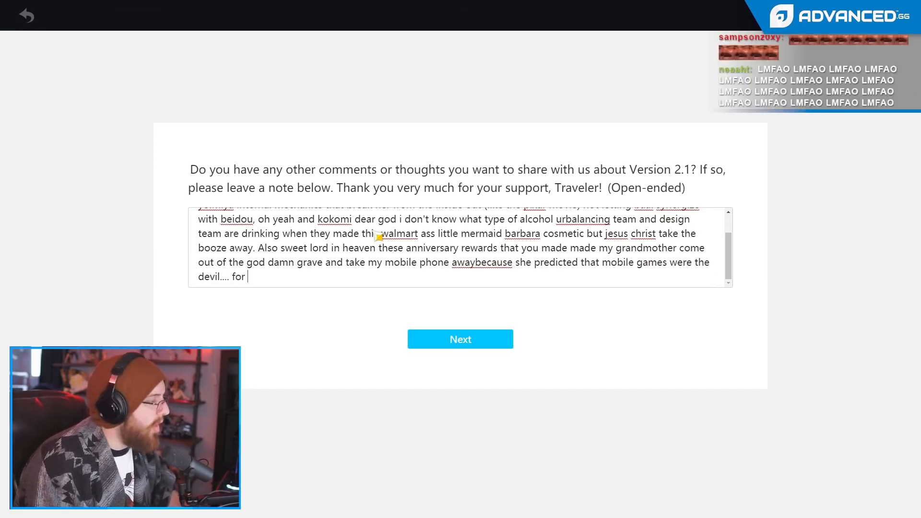
{"action": "type", "text": "26 years i"}
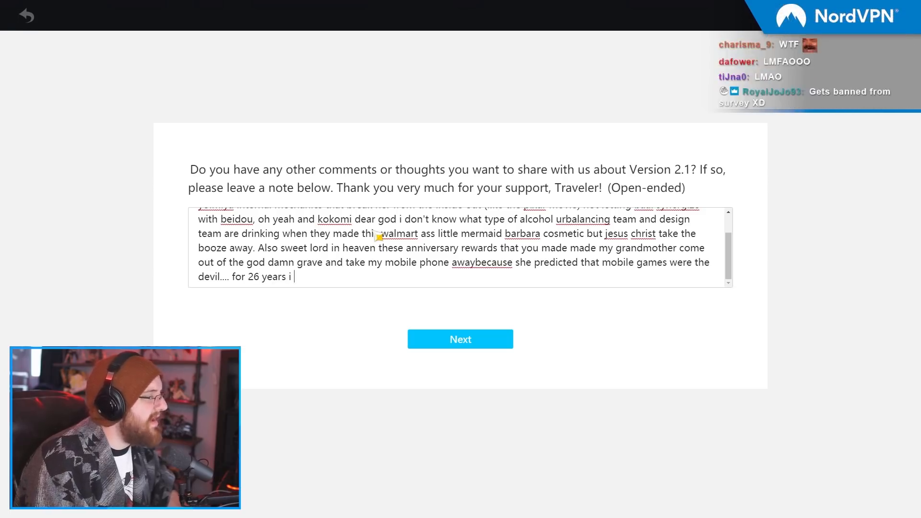
{"action": "type", "text": "called her a liar.... now"}
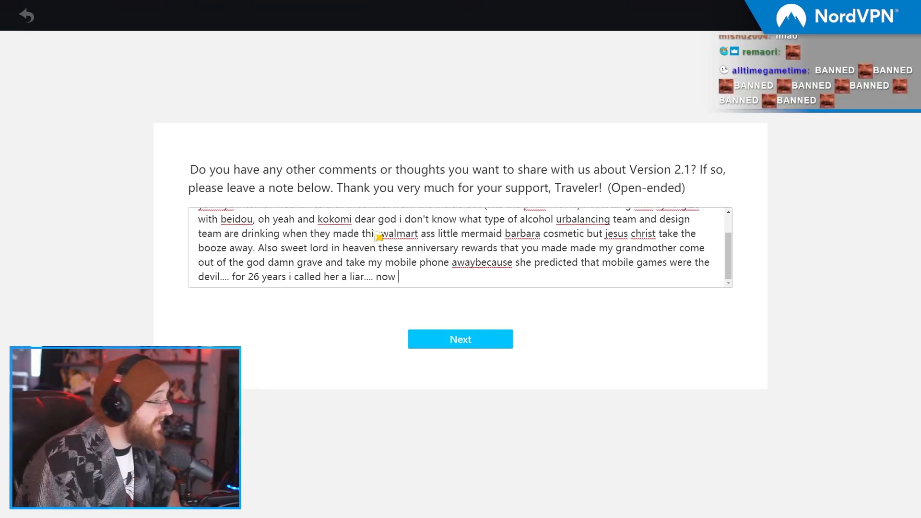
{"action": "type", "text": "not so much. you shou"}
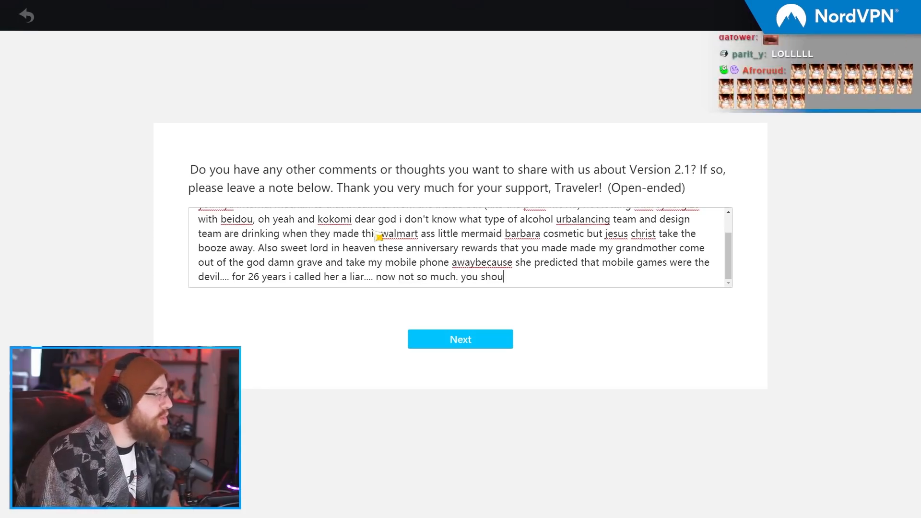
{"action": "type", "text": "ld be ashmae"}
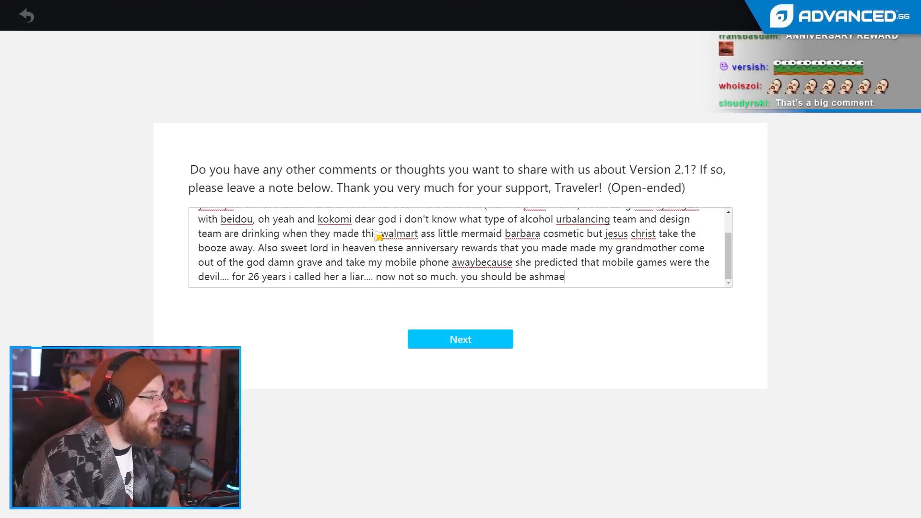
{"action": "type", "text": "d"}
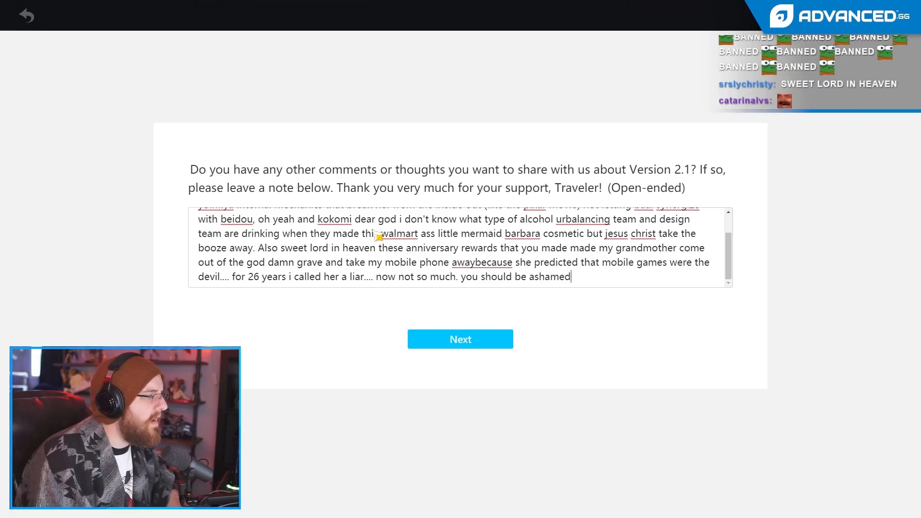
{"action": "type", "text": "APOL"}
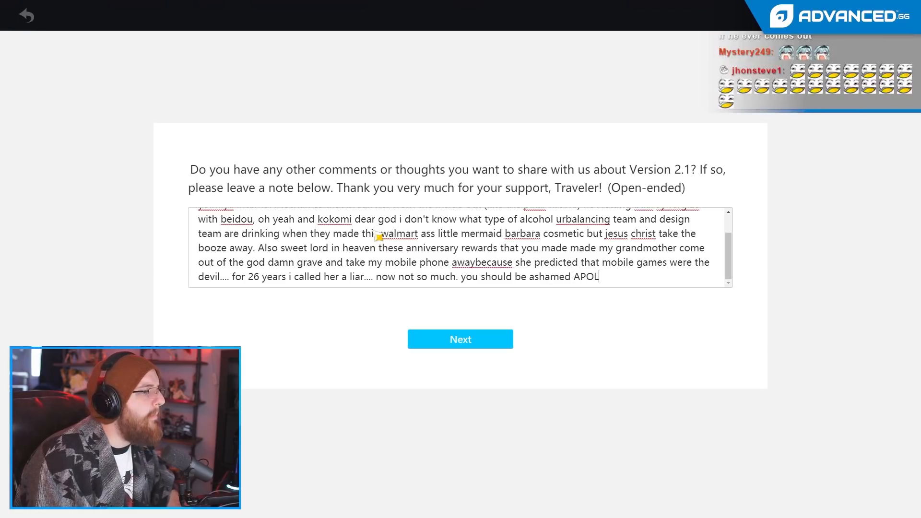
{"action": "type", "text": "OGIZE to your"}
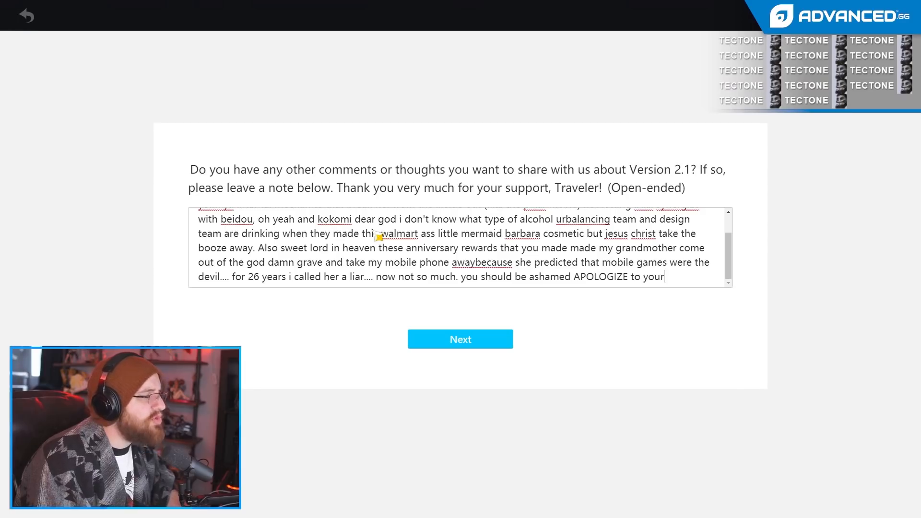
{"action": "type", "text": "community they l"}
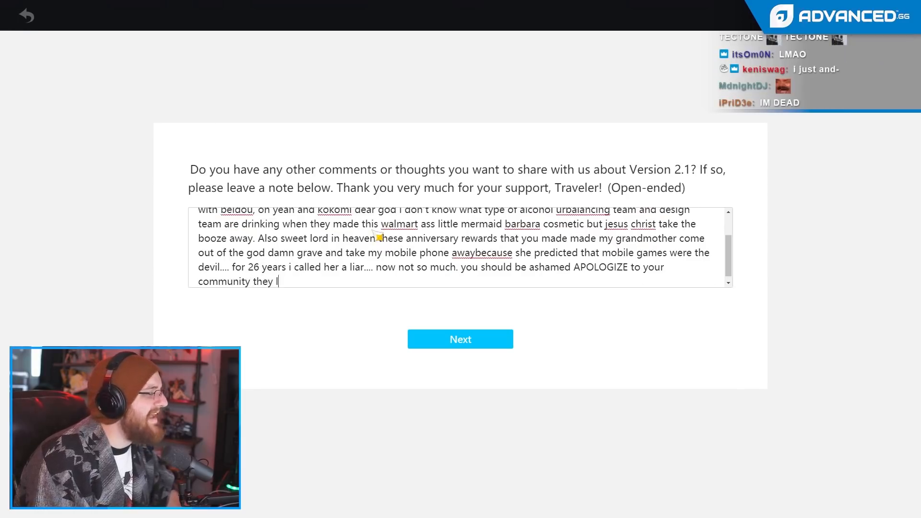
Type that the community loved and trusted them, and suggest spending primos on upgrades.
{"action": "type", "text": "loved you and they tr"}
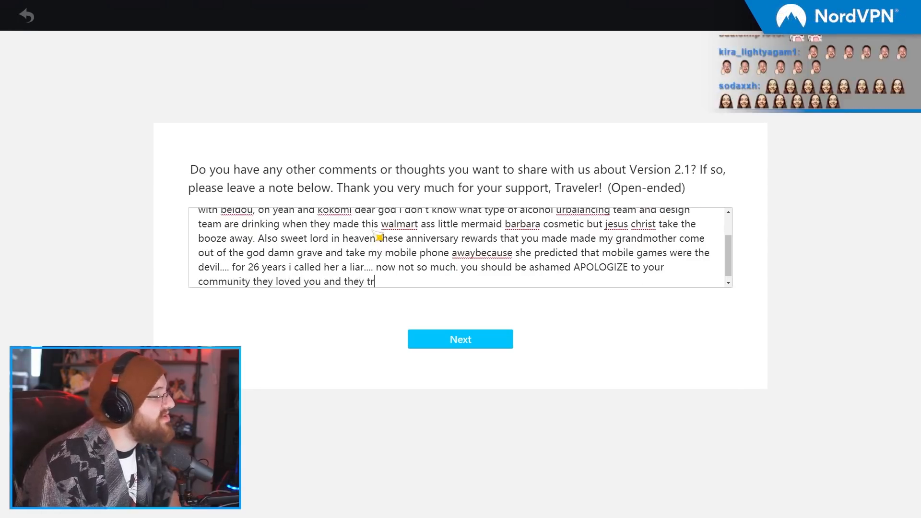
{"action": "type", "text": "ustedyou and you turned ur back o"}
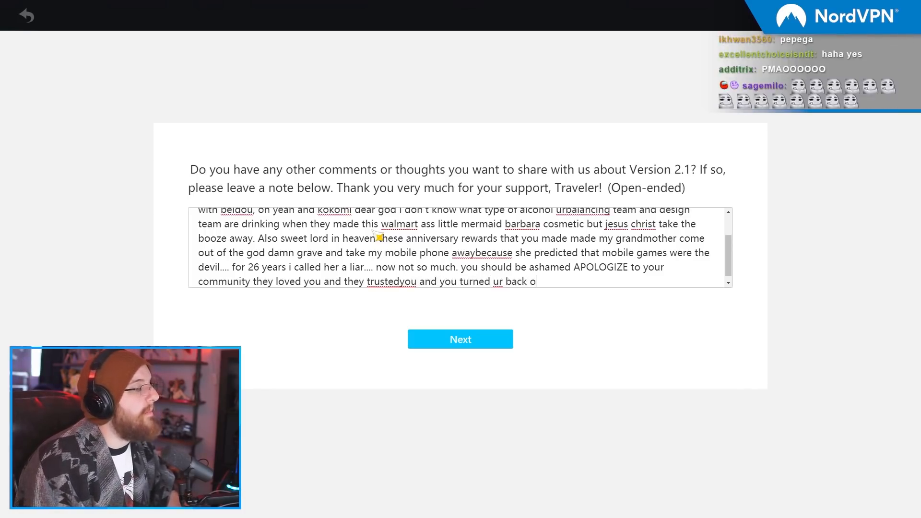
{"action": "type", "text": "n them and i"}
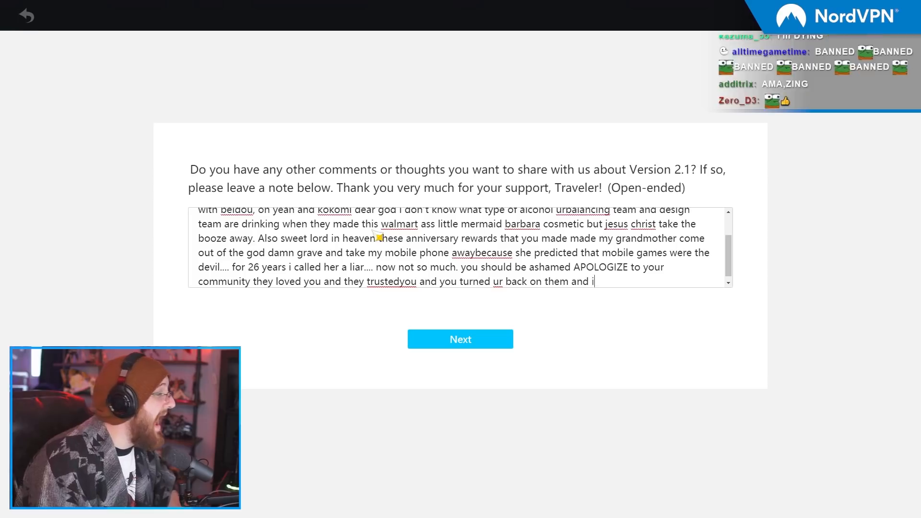
{"action": "type", "text": "m not gonna lie we don't"}
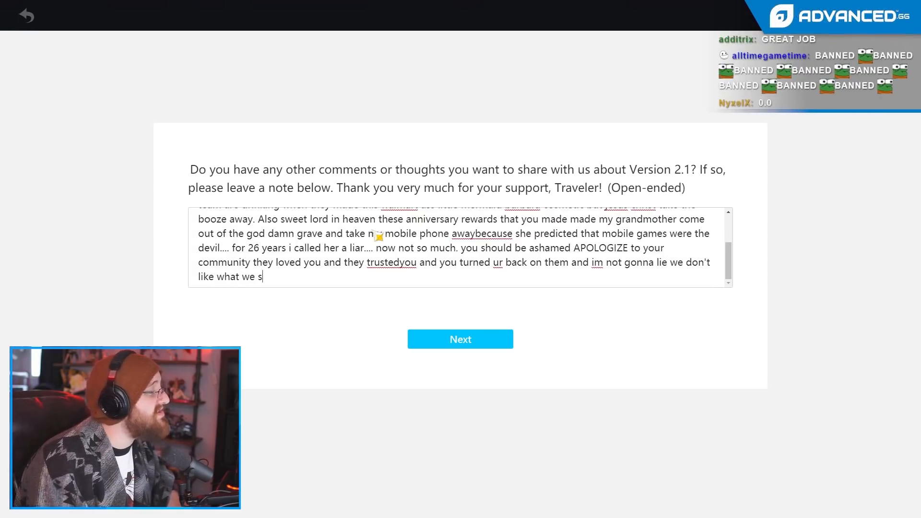
{"action": "type", "text": "ee and maybe we"}
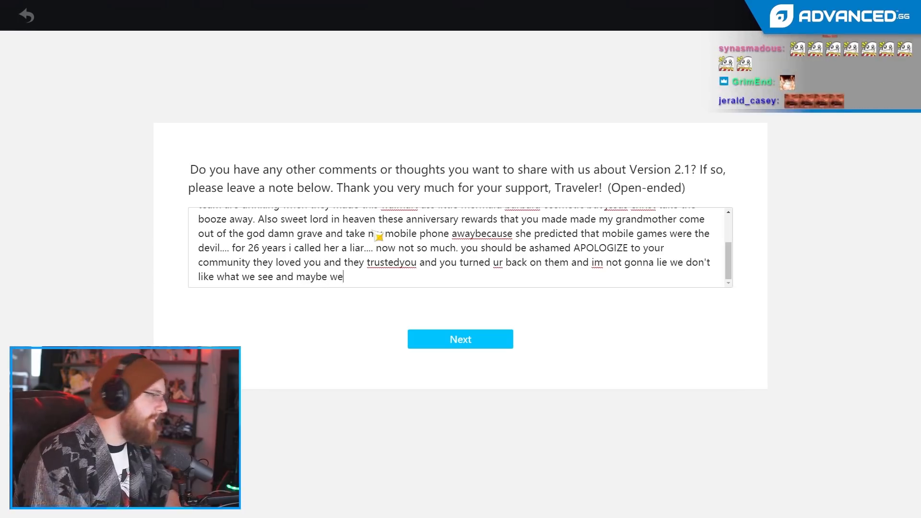
{"action": "type", "text": "could spend some pr"}
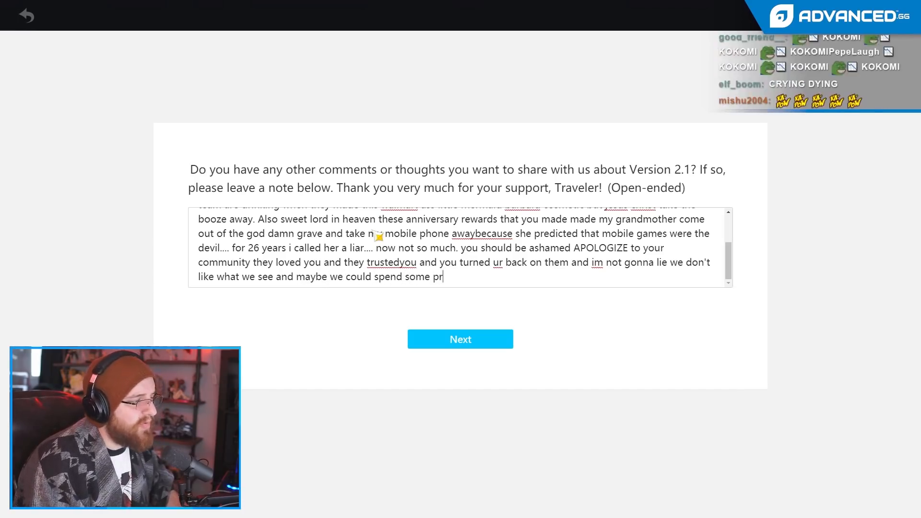
{"action": "type", "text": "imos tu upg"}
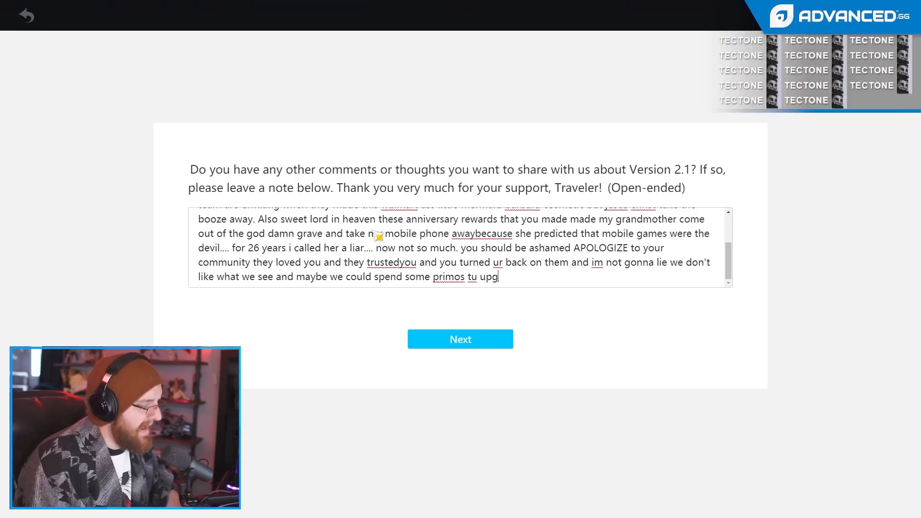
{"action": "type", "text": "rade ur nasty ass back but suffice to say those"}
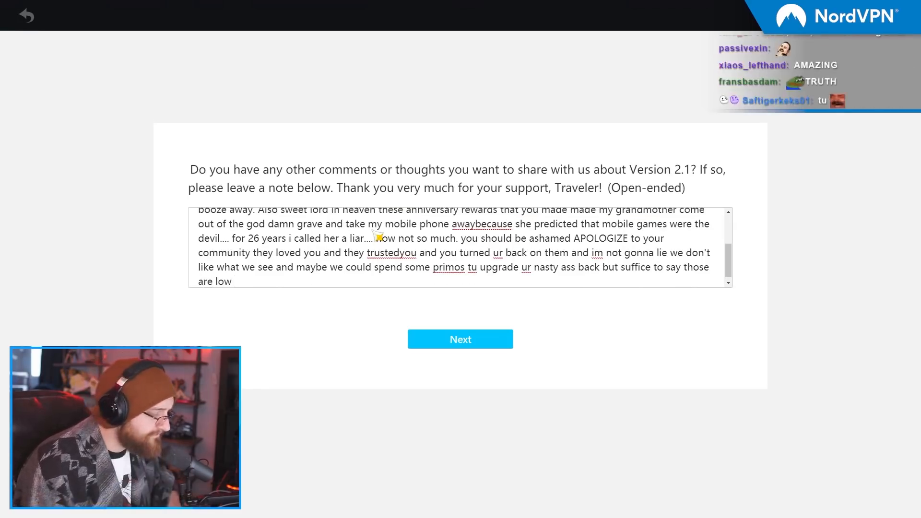
Add the low-on-resources line and 'Sincerely' sign-off, then submit the survey.
{"action": "type", "text": "on resource"}
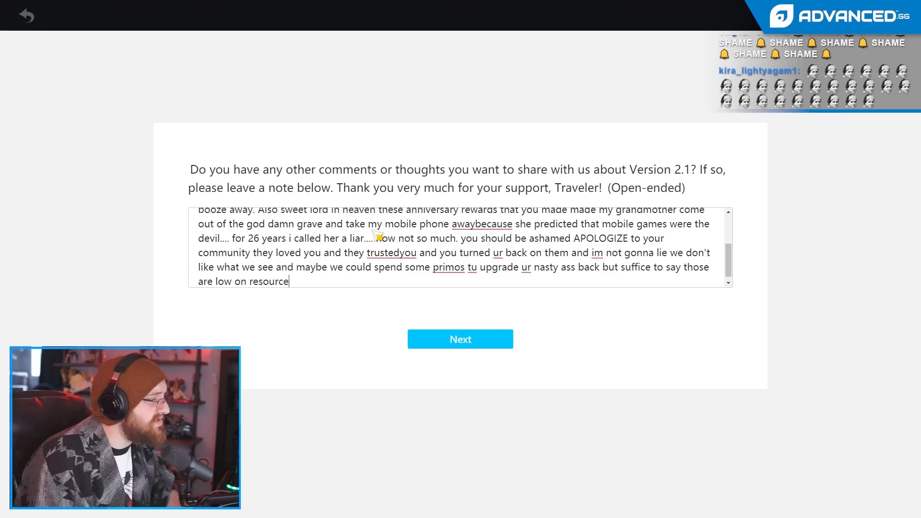
{"action": "type", "text": "s right now. Si"}
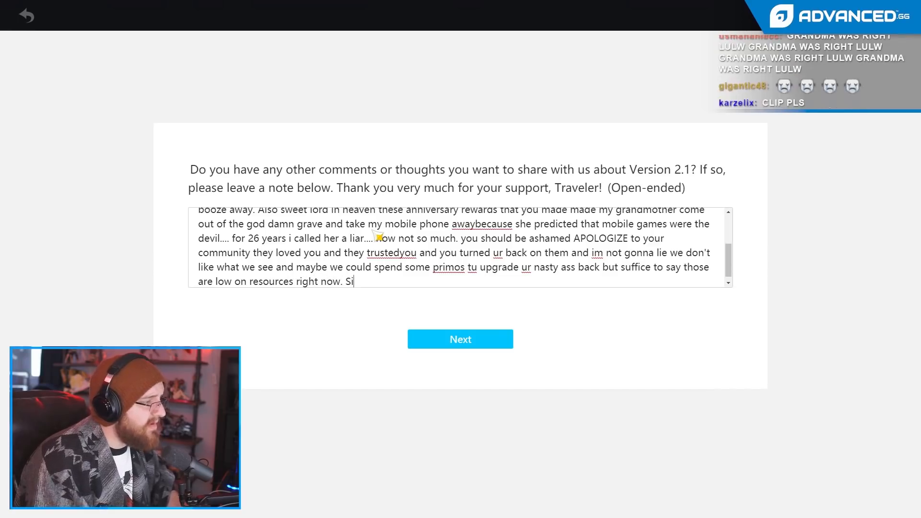
{"action": "type", "text": "ncerely"}
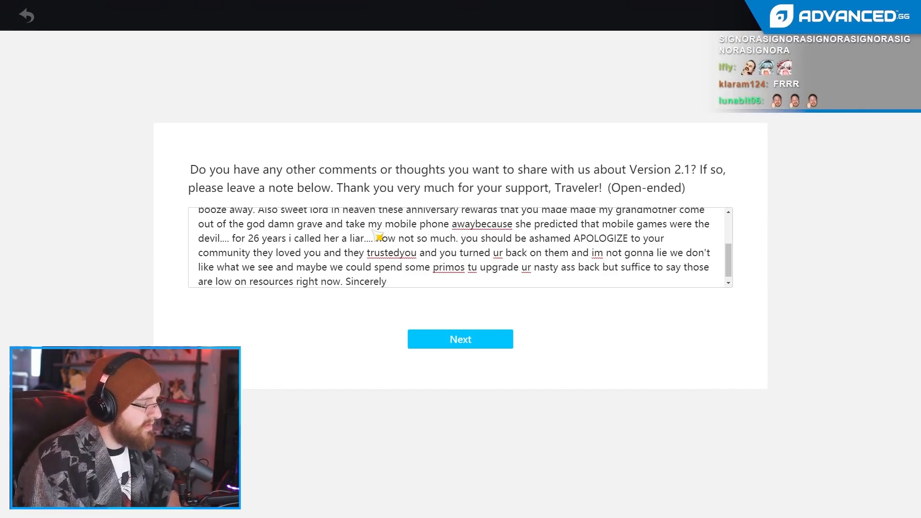
{"action": "type", "text": "ted"}
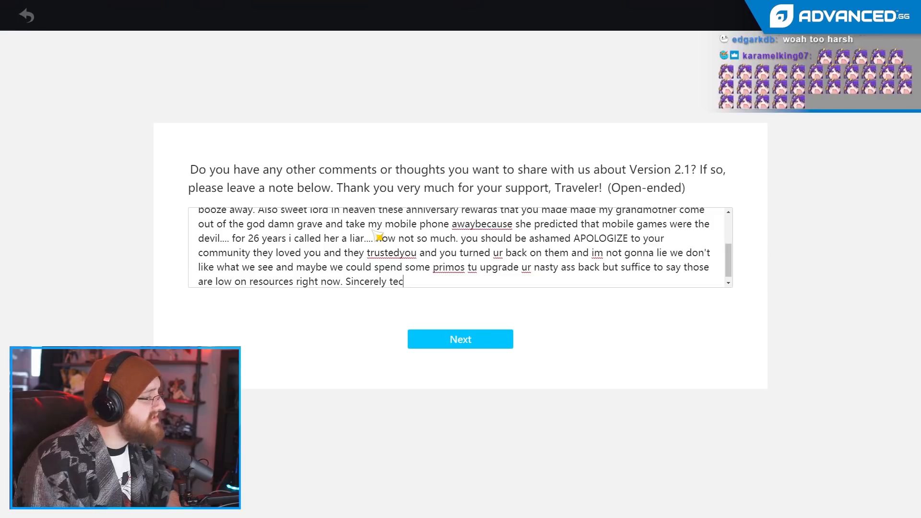
{"action": "type", "text": "cy, greetings fro"}
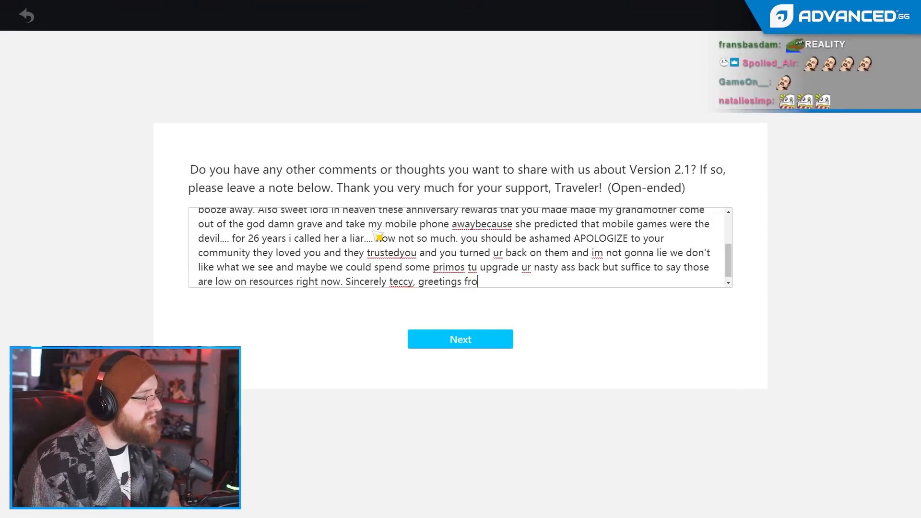
{"action": "scroll", "scroll_direction": "up", "scroll_amount": 3}
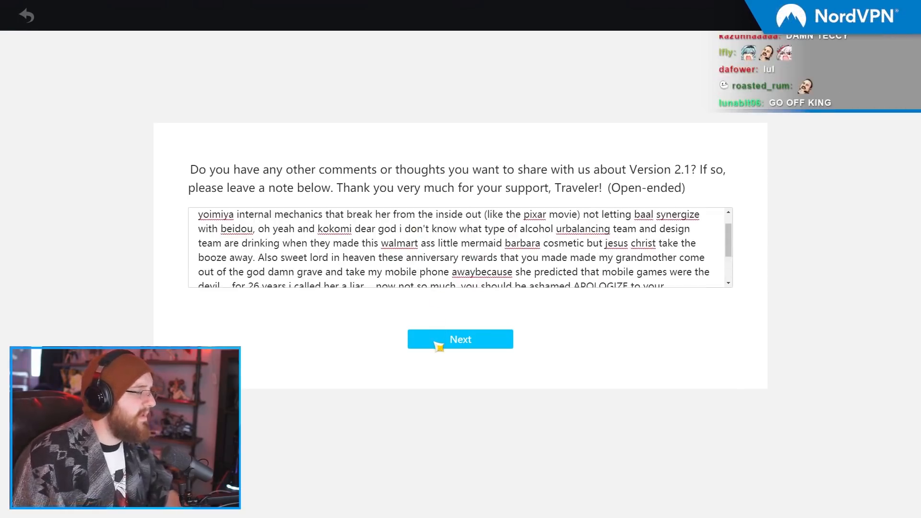
{"action": "left_click", "coordinate": [460, 339]}
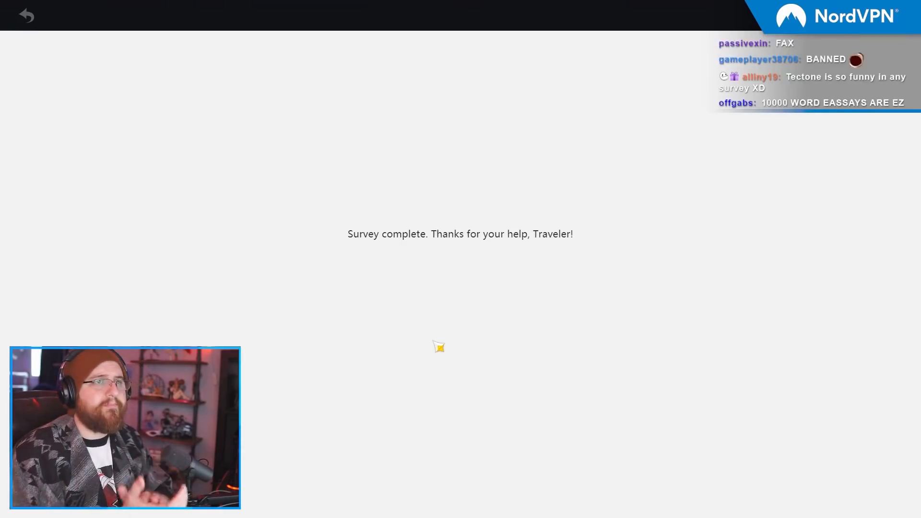